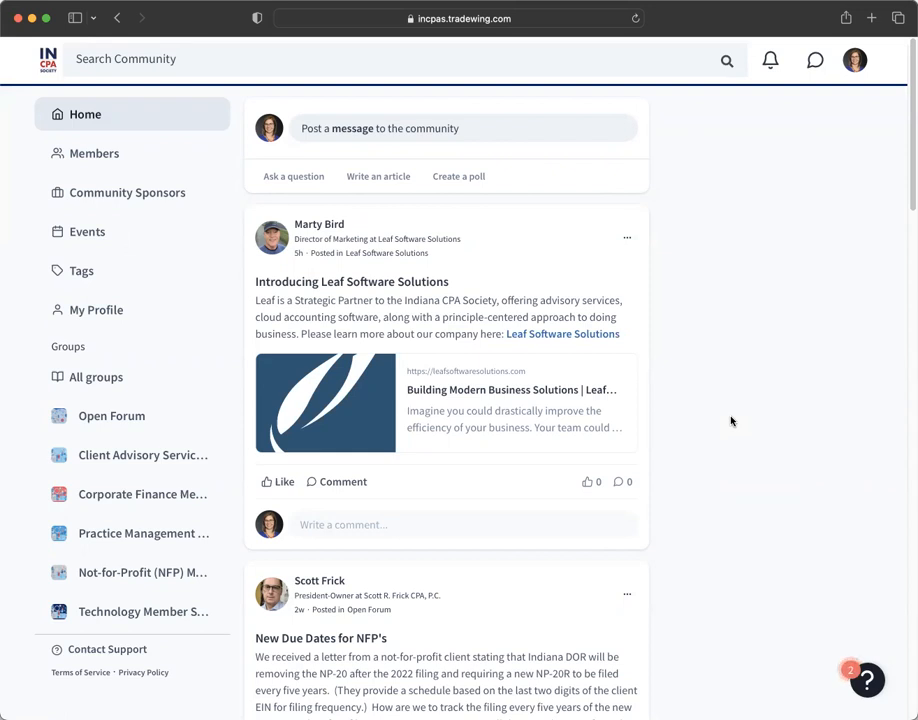
# Scroll down through the community home feed.
pyautogui.scroll(-3)
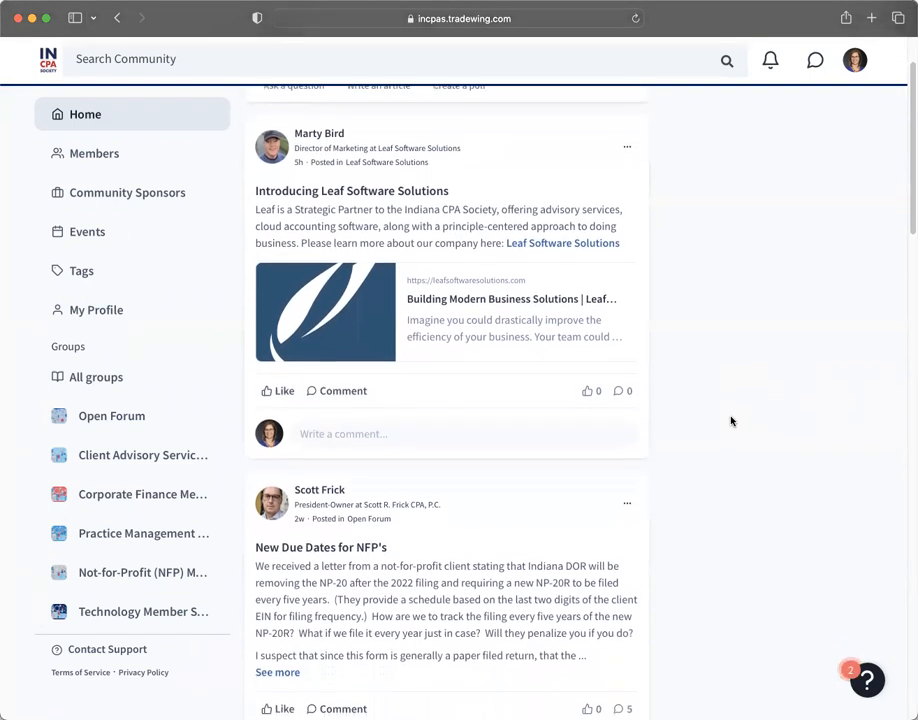
pyautogui.scroll(-3)
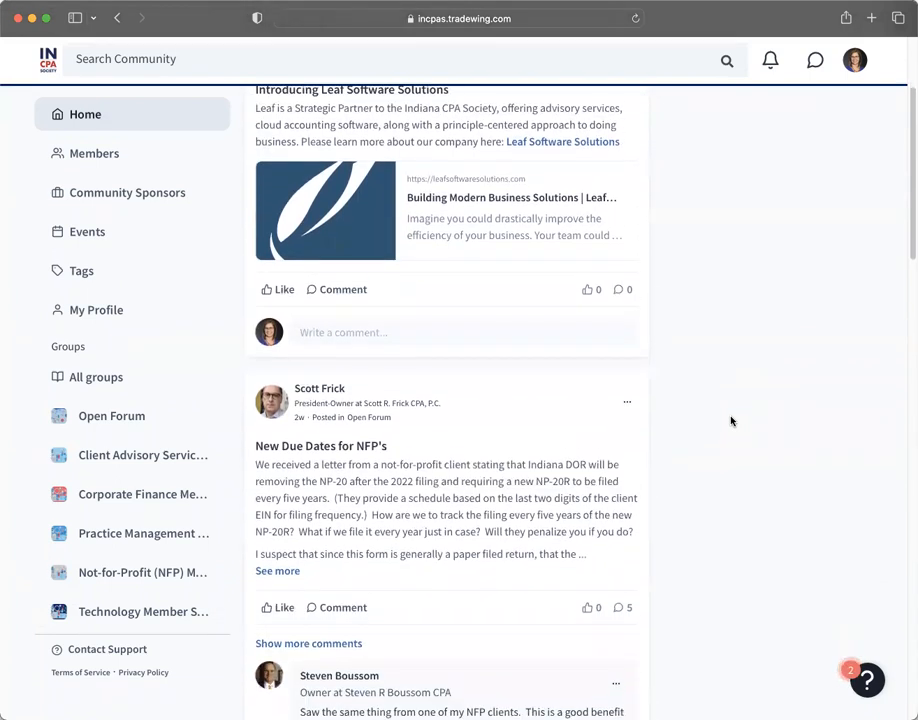
pyautogui.scroll(-3)
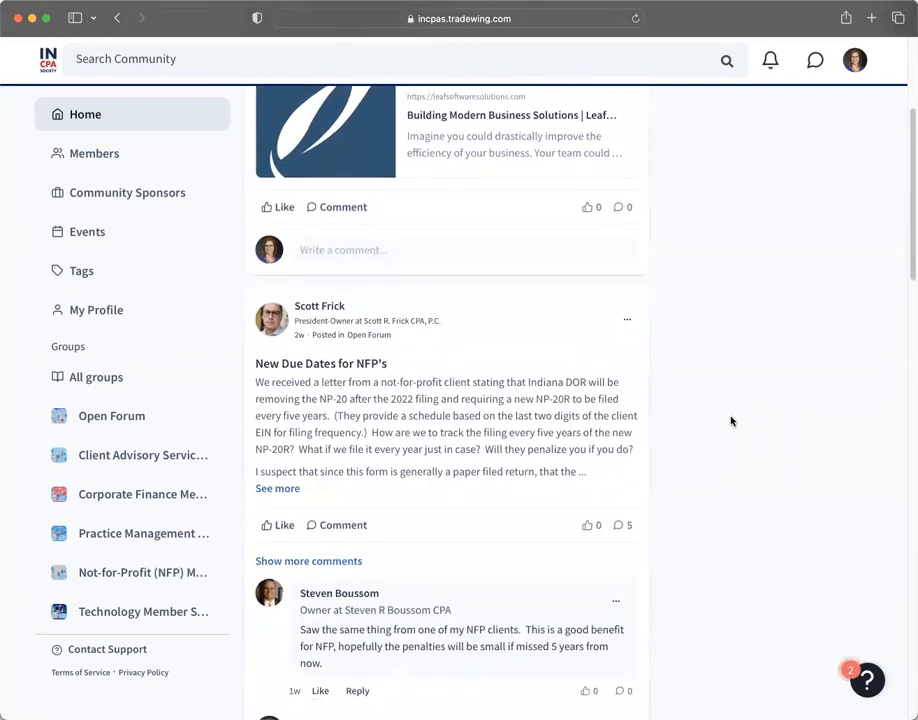
pyautogui.scroll(-3)
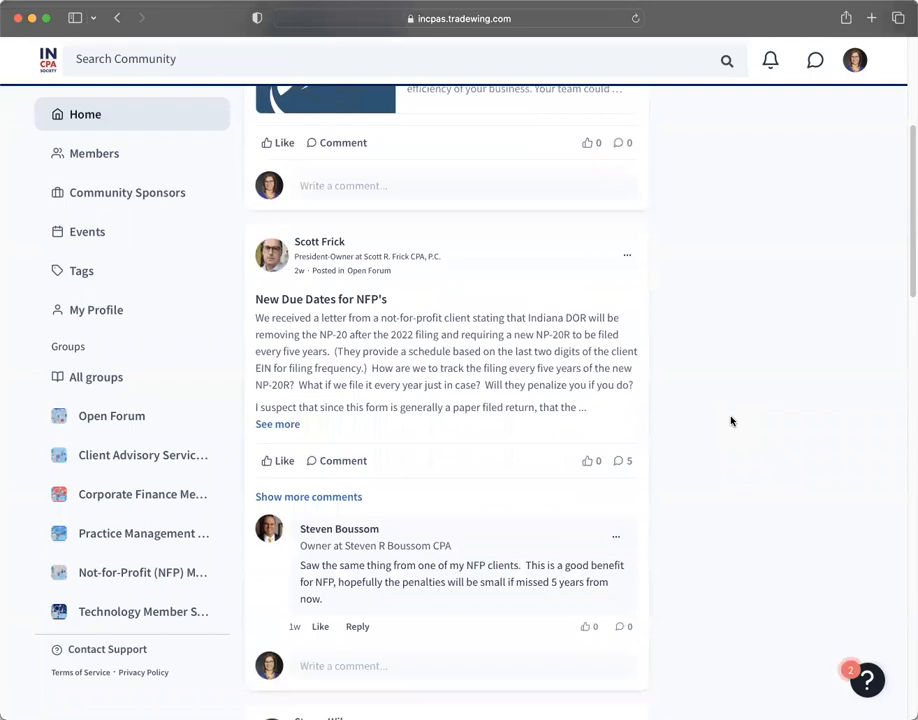
pyautogui.scroll(-3)
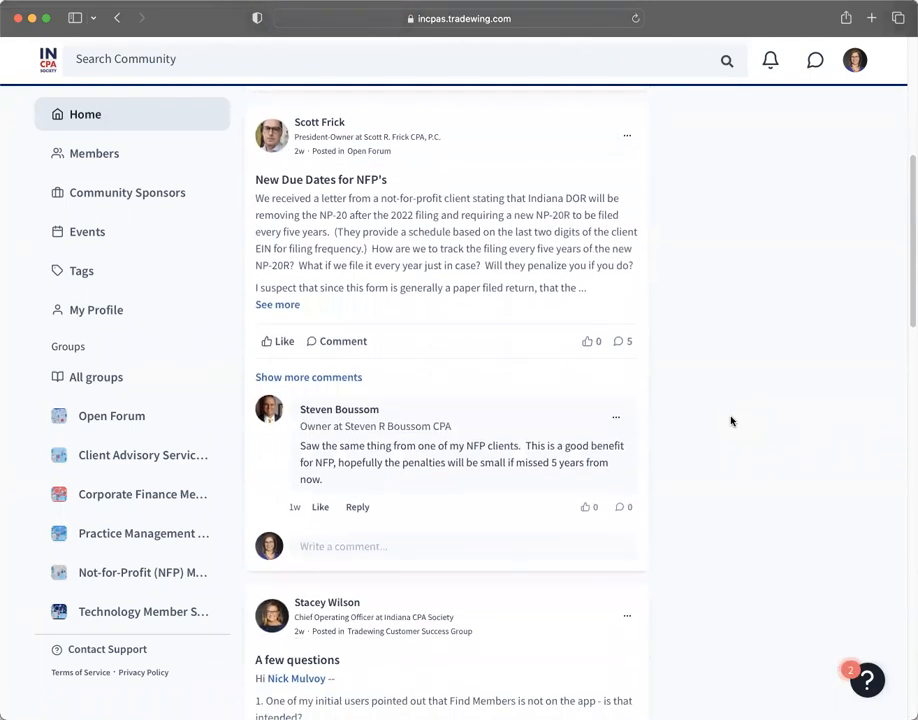
pyautogui.scroll(-3)
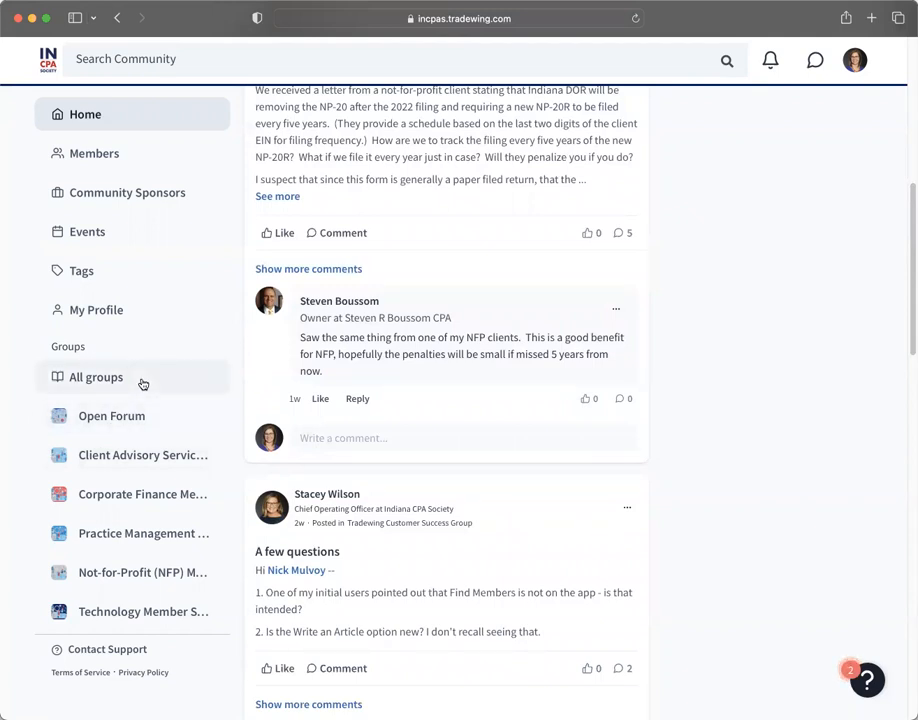
pyautogui.moveTo(111, 416)
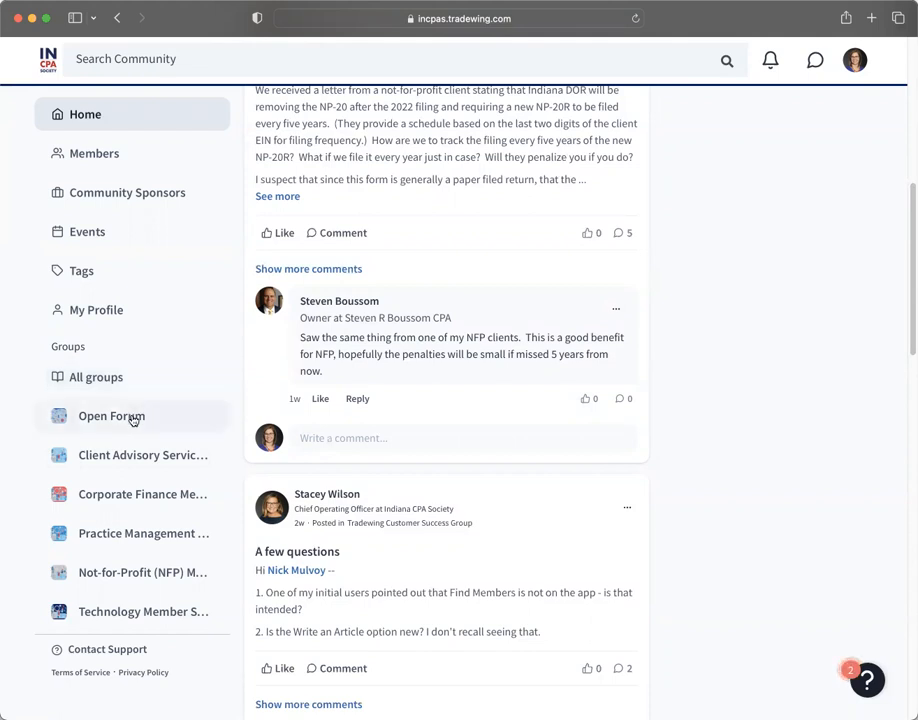
# Open the Open Forum group and scroll past the pinned INCPAS Link to the NFP and CPA exam posts.
pyautogui.click(111, 415)
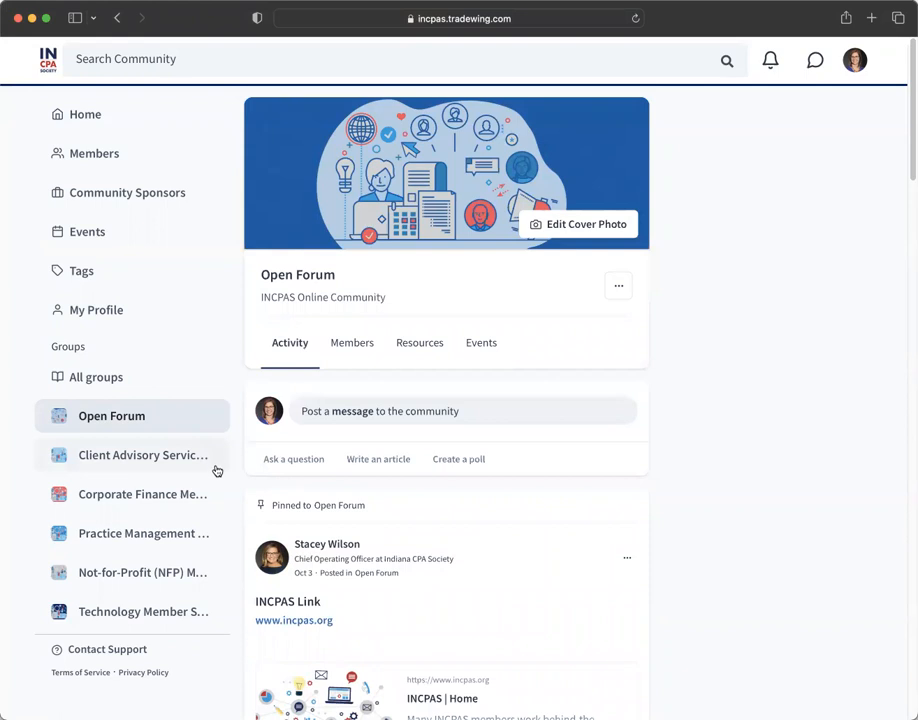
pyautogui.scroll(-3)
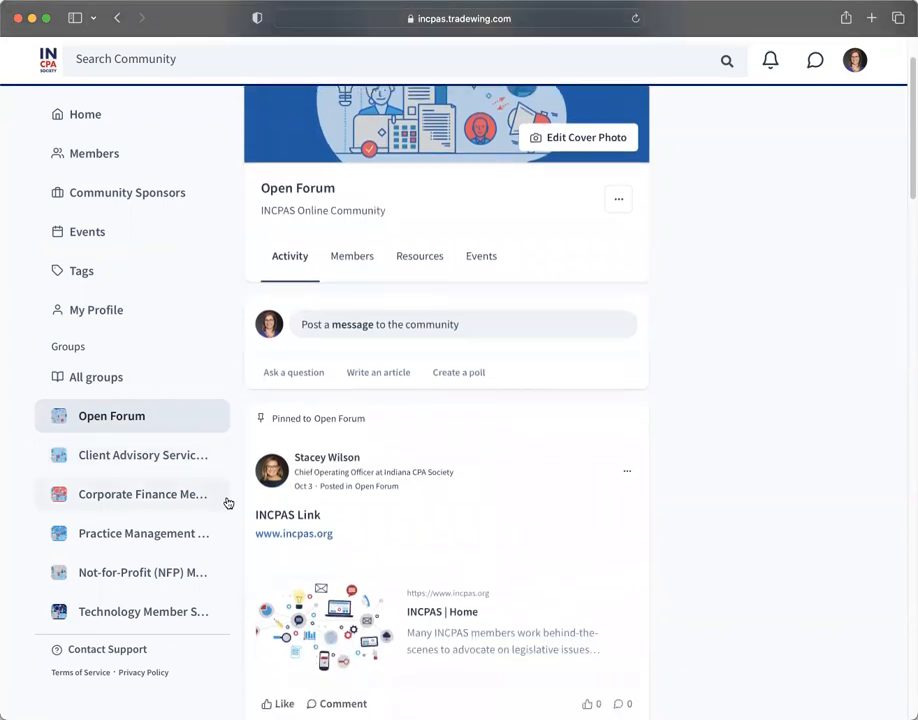
pyautogui.scroll(-3)
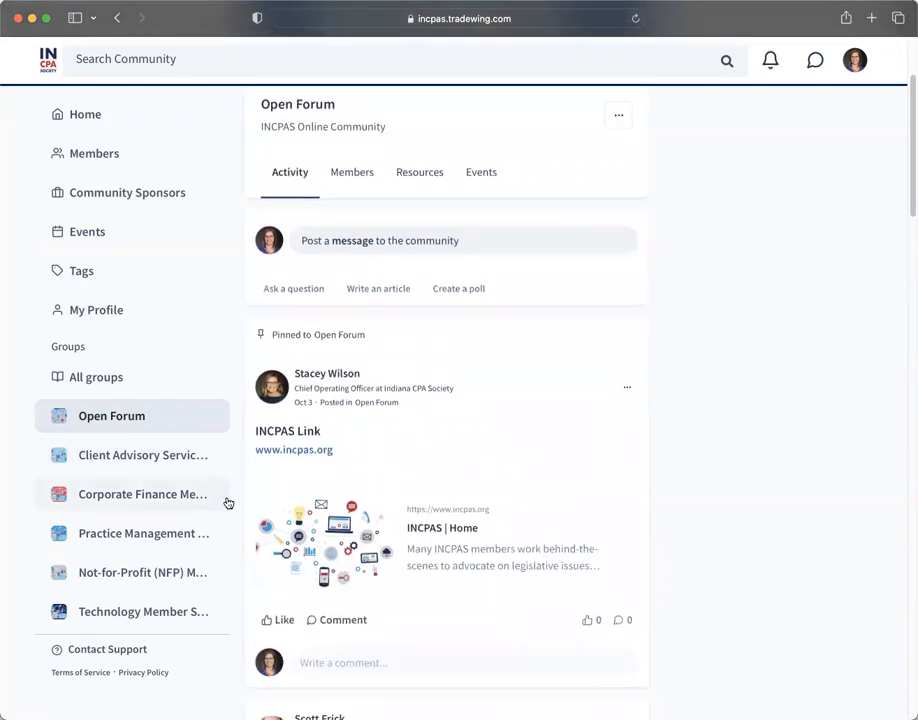
pyautogui.scroll(-3)
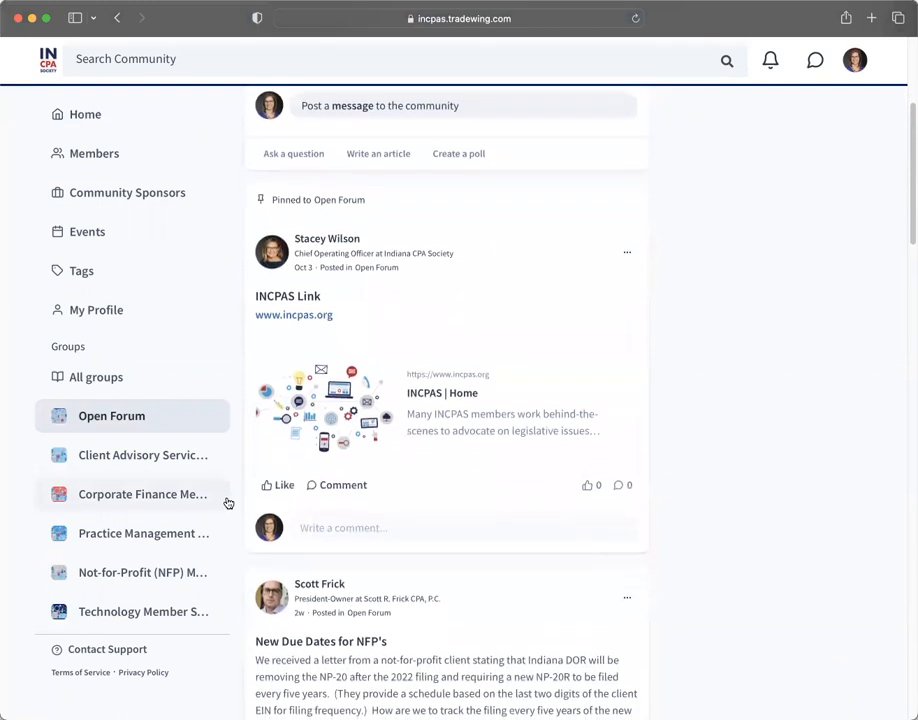
pyautogui.scroll(-3)
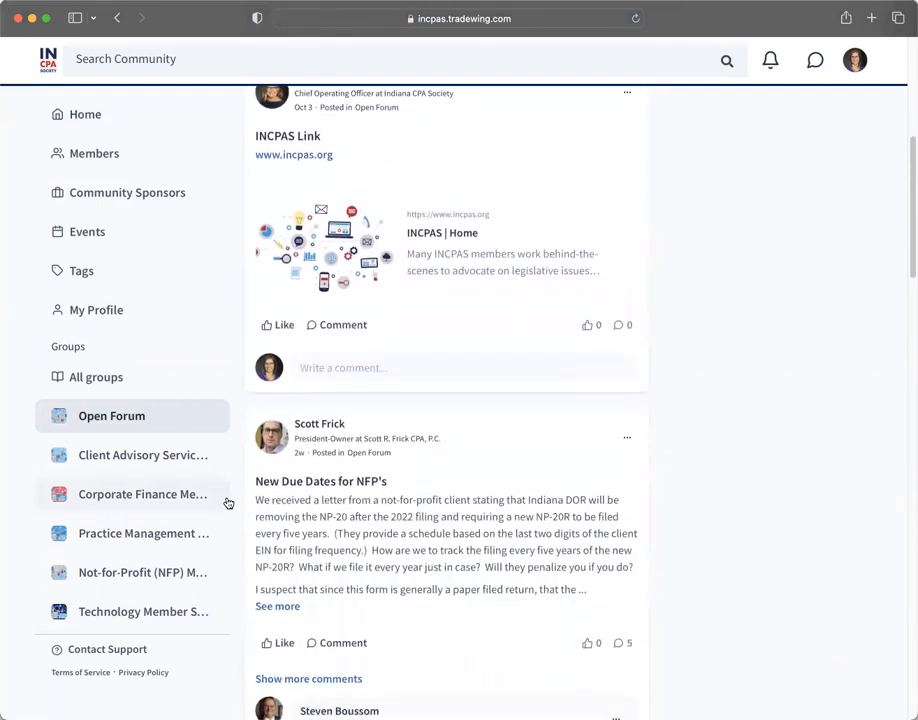
pyautogui.scroll(-3)
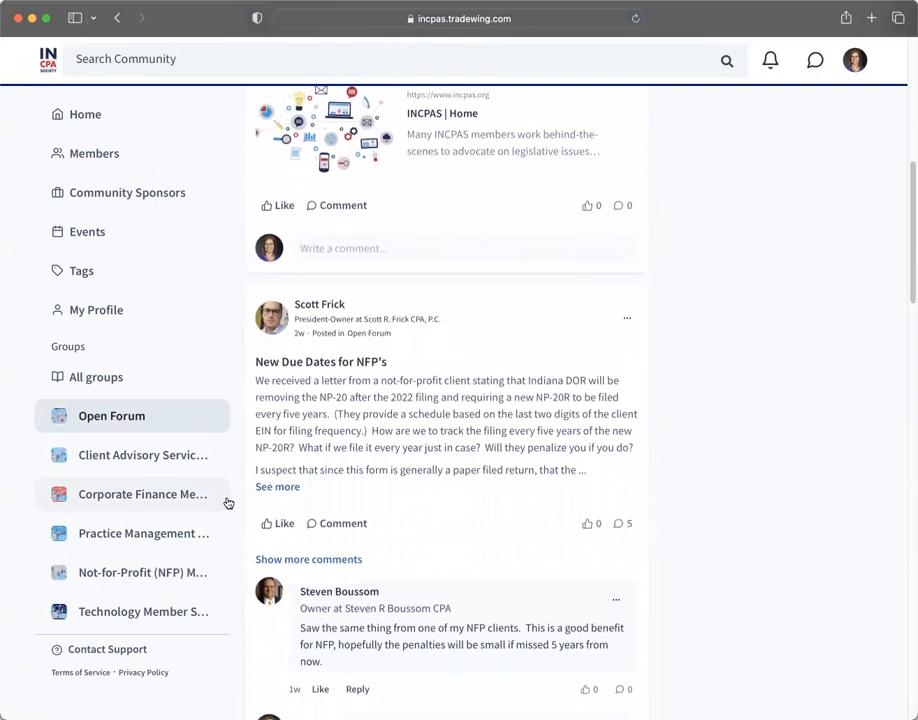
pyautogui.scroll(-3)
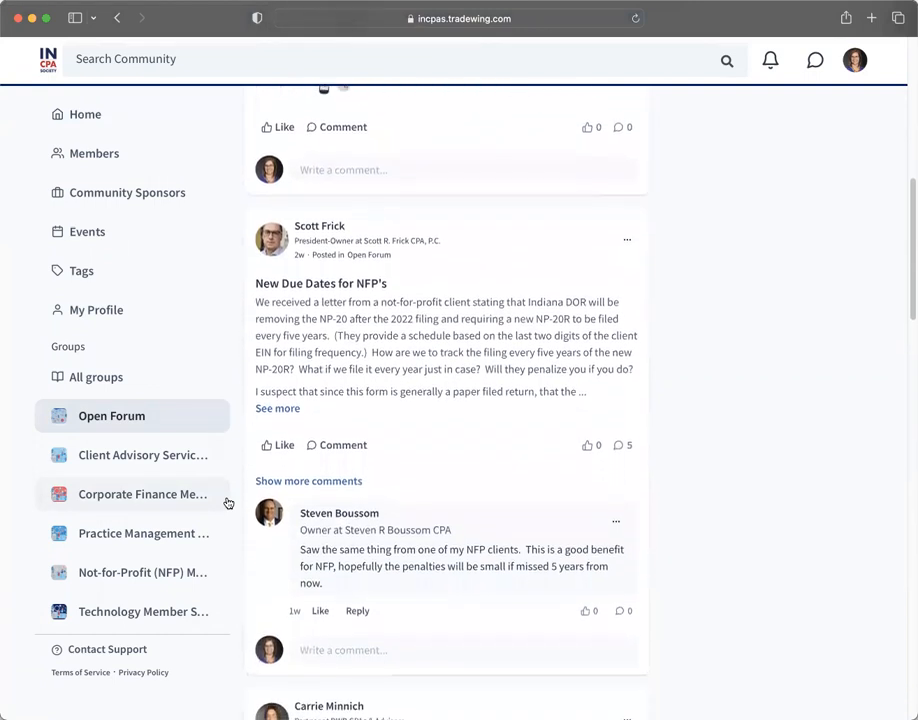
pyautogui.scroll(-3)
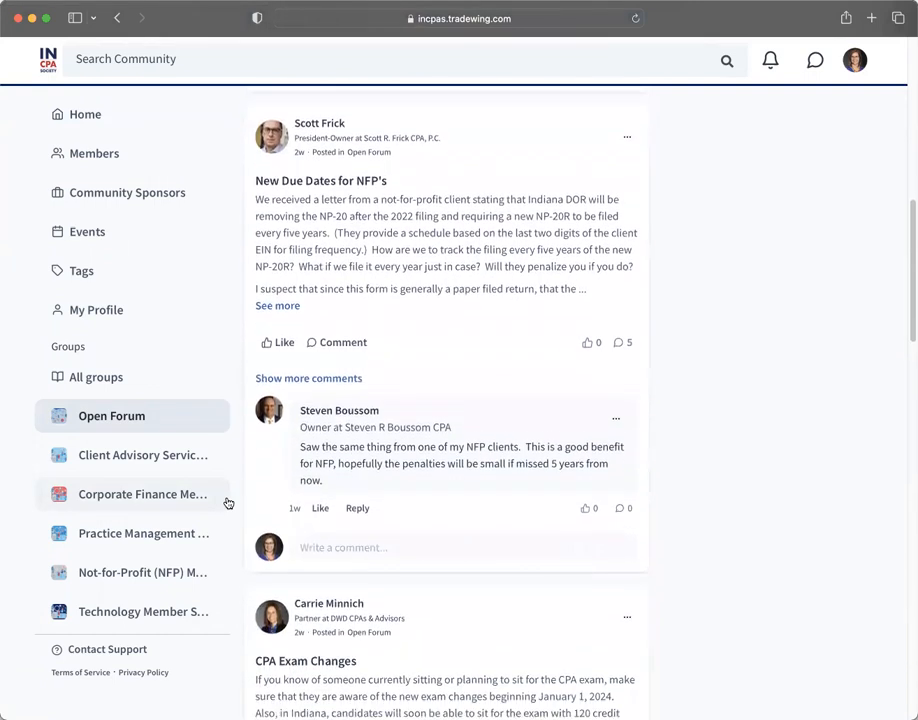
pyautogui.scroll(-3)
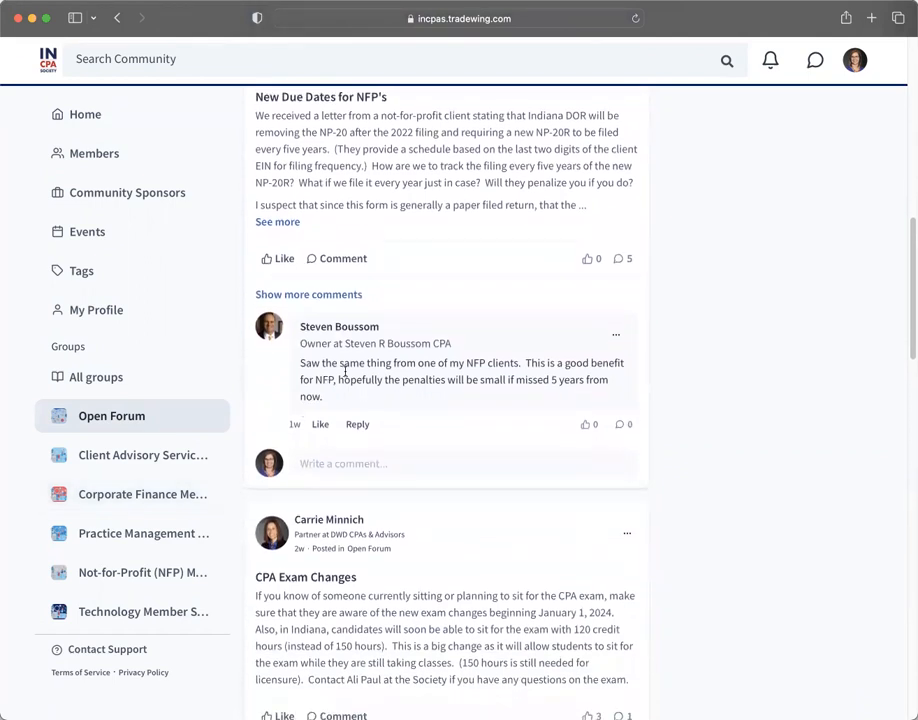
pyautogui.moveTo(578, 232)
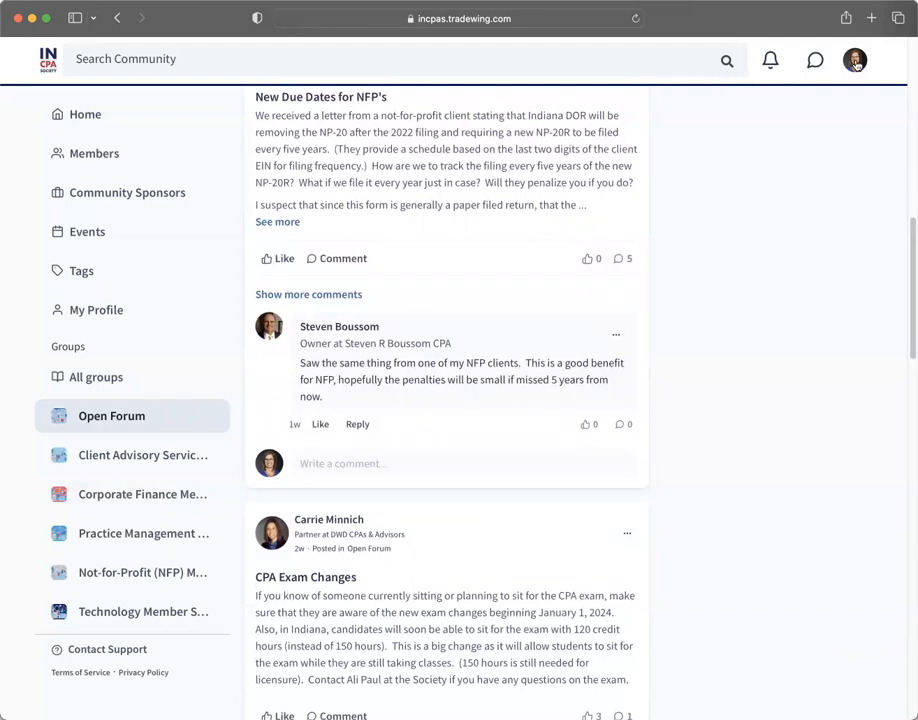
# Open View Your Profile from the avatar menu and scroll through About me, info fields and badge.
pyautogui.click(855, 60)
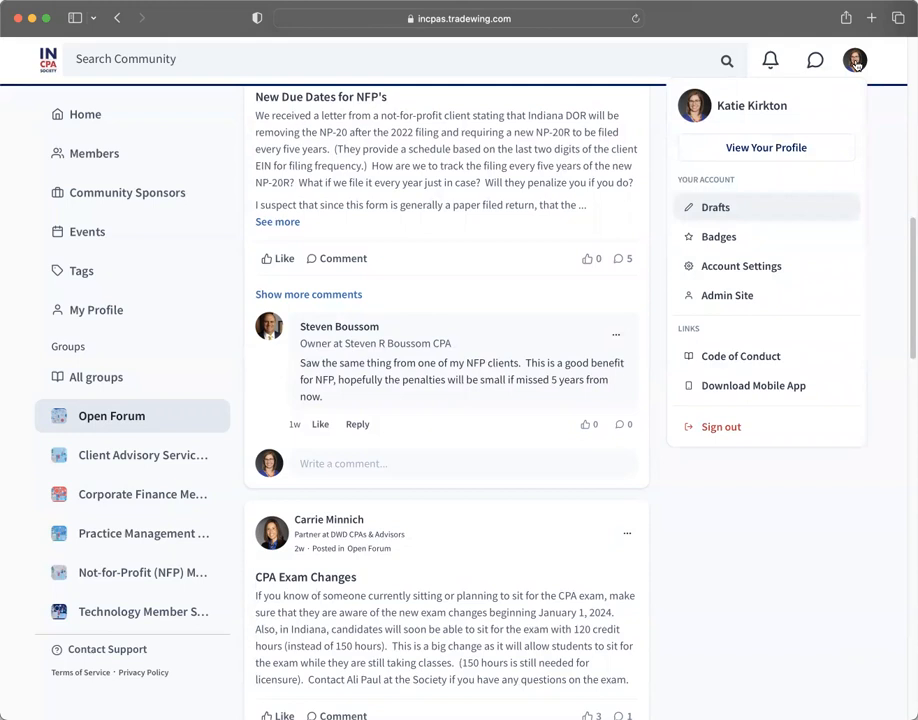
pyautogui.moveTo(801, 117)
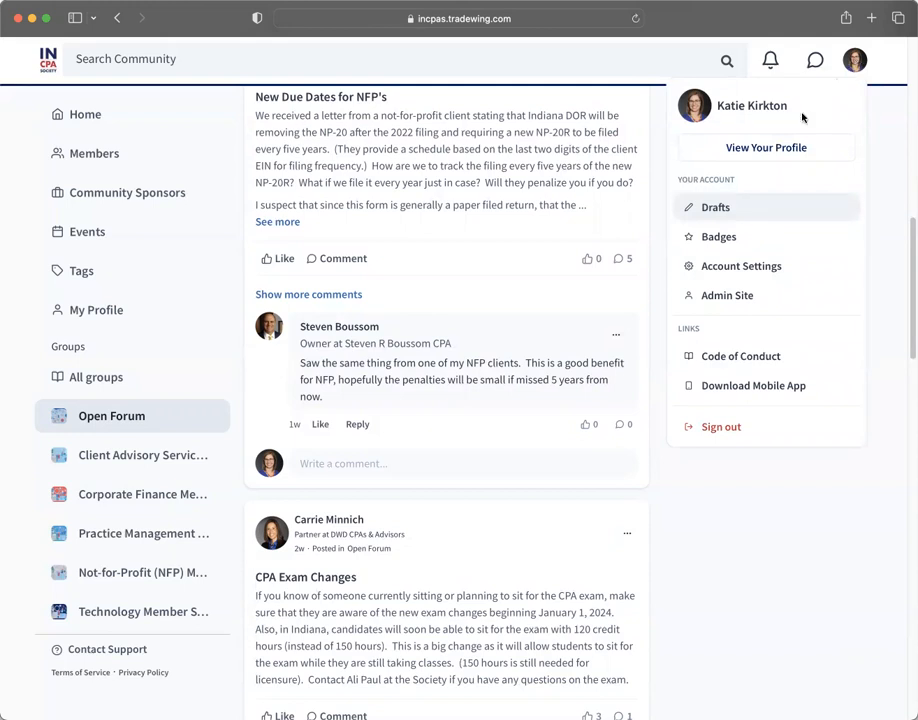
pyautogui.click(766, 147)
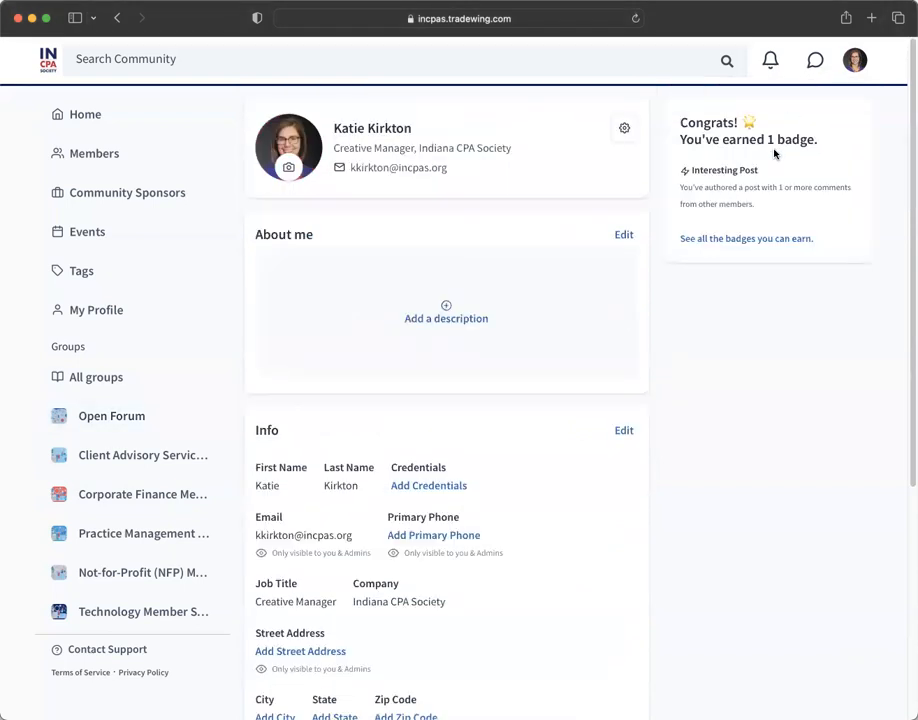
pyautogui.moveTo(500, 228)
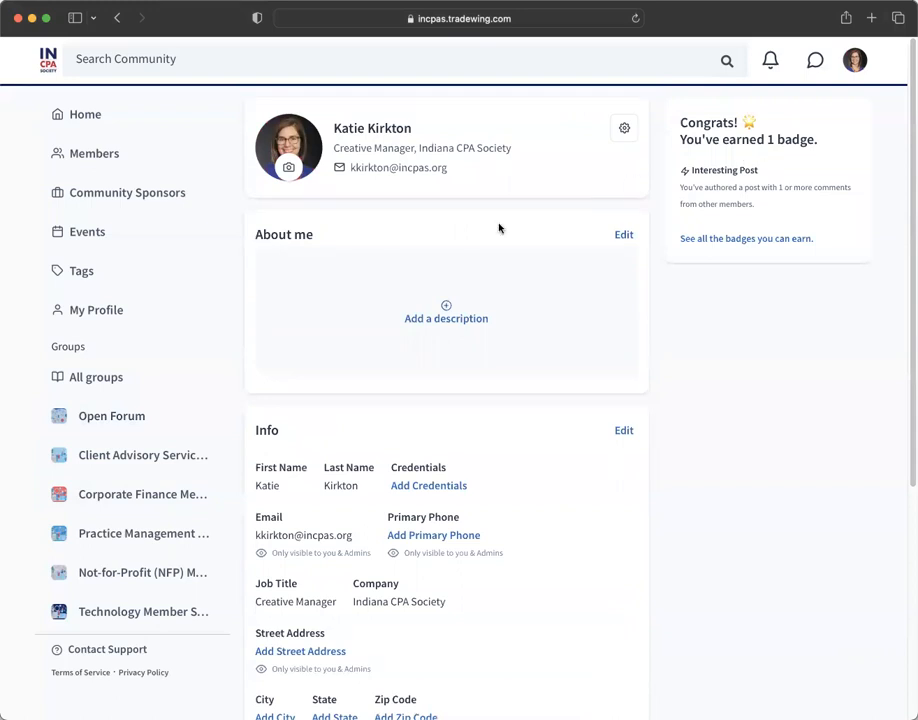
pyautogui.moveTo(325, 198)
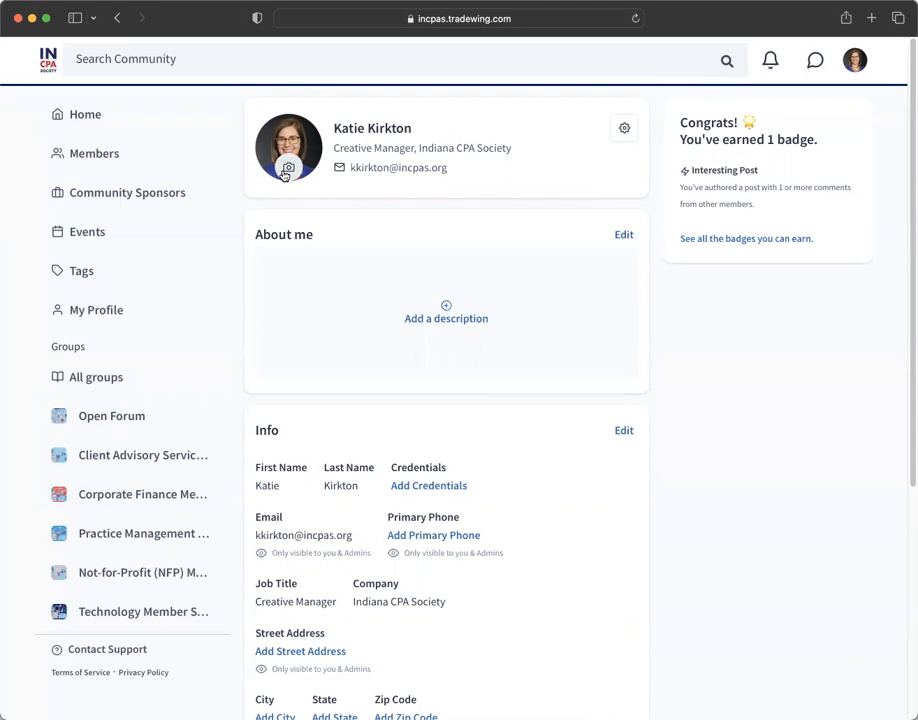
pyautogui.moveTo(351, 282)
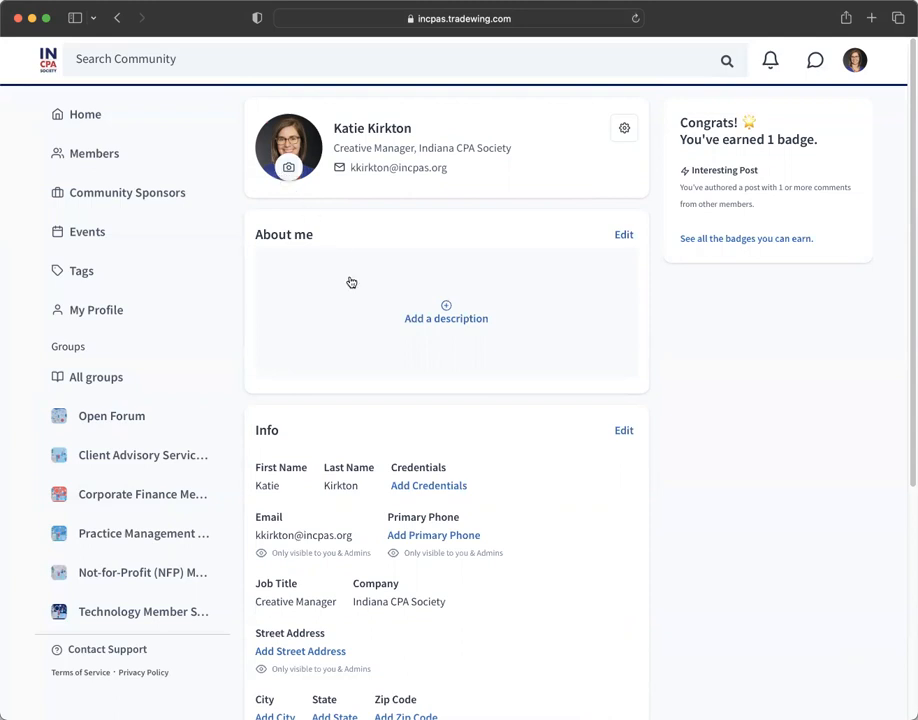
pyautogui.scroll(-3)
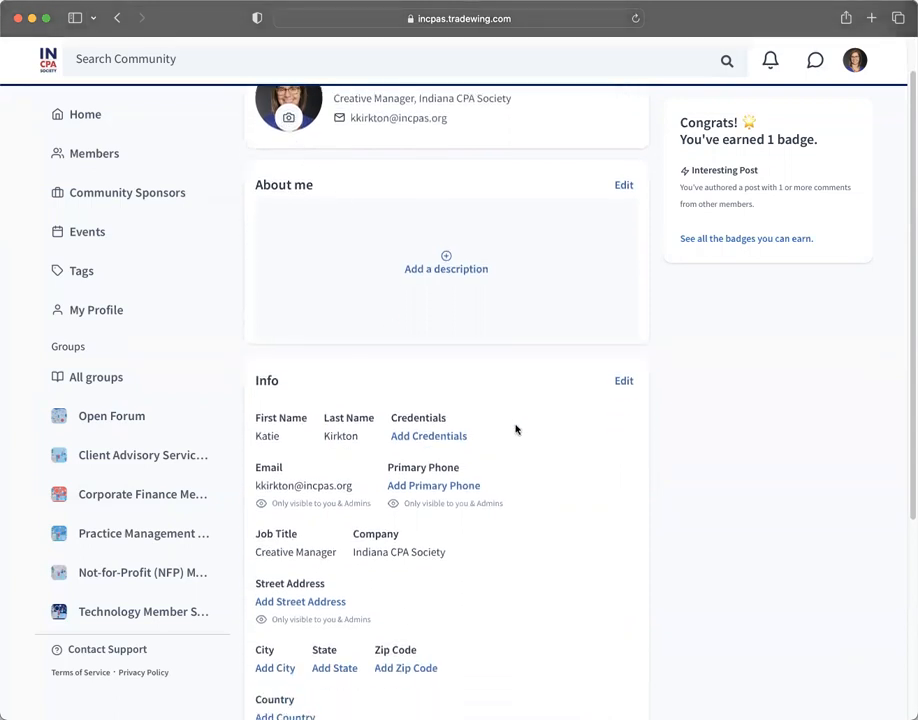
pyautogui.scroll(-3)
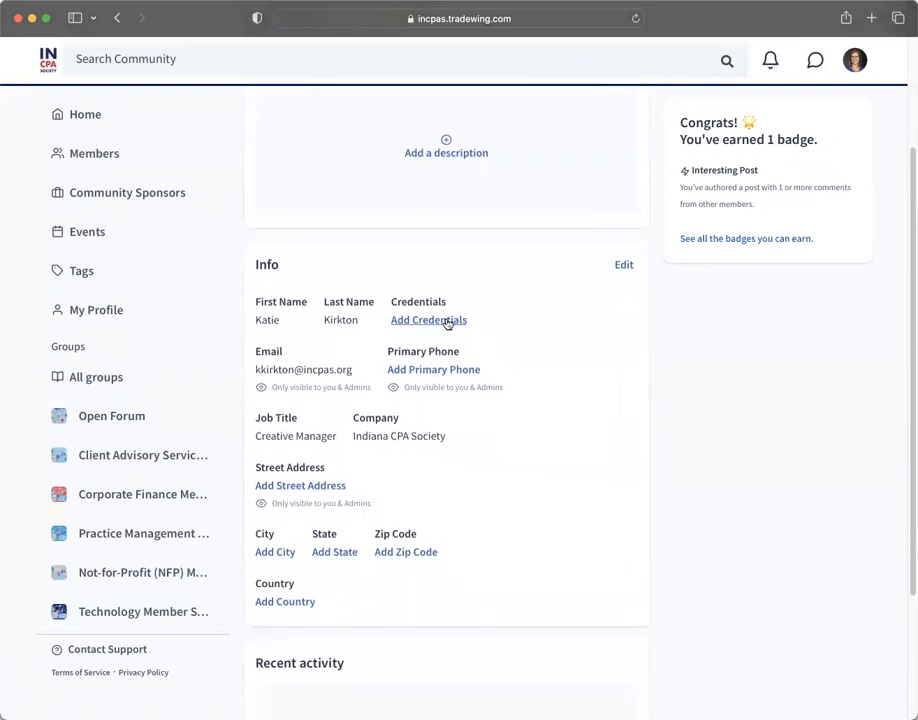
pyautogui.moveTo(313, 455)
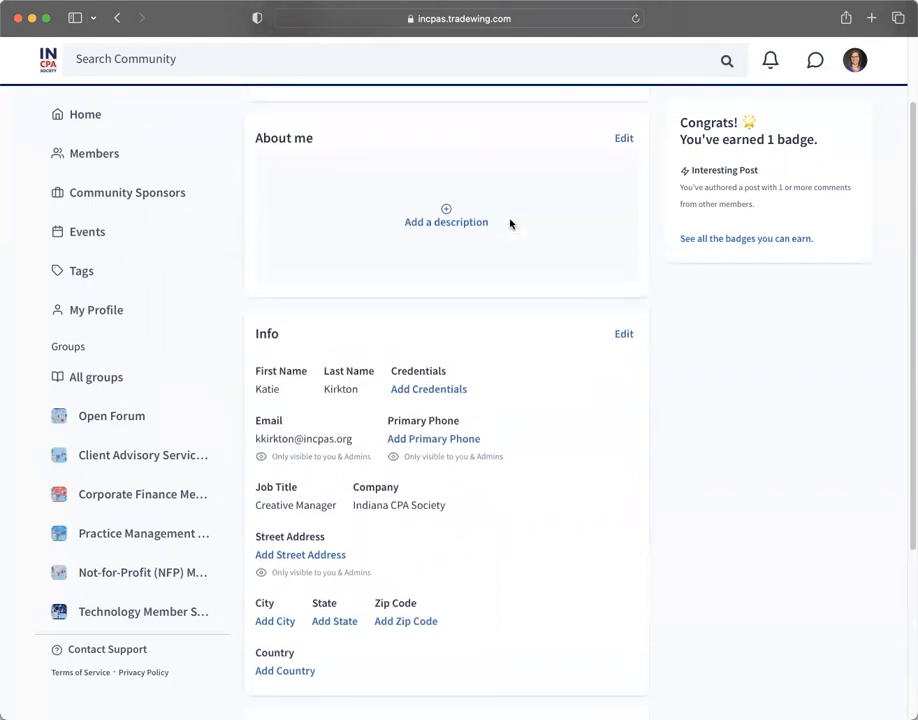
pyautogui.scroll(-3)
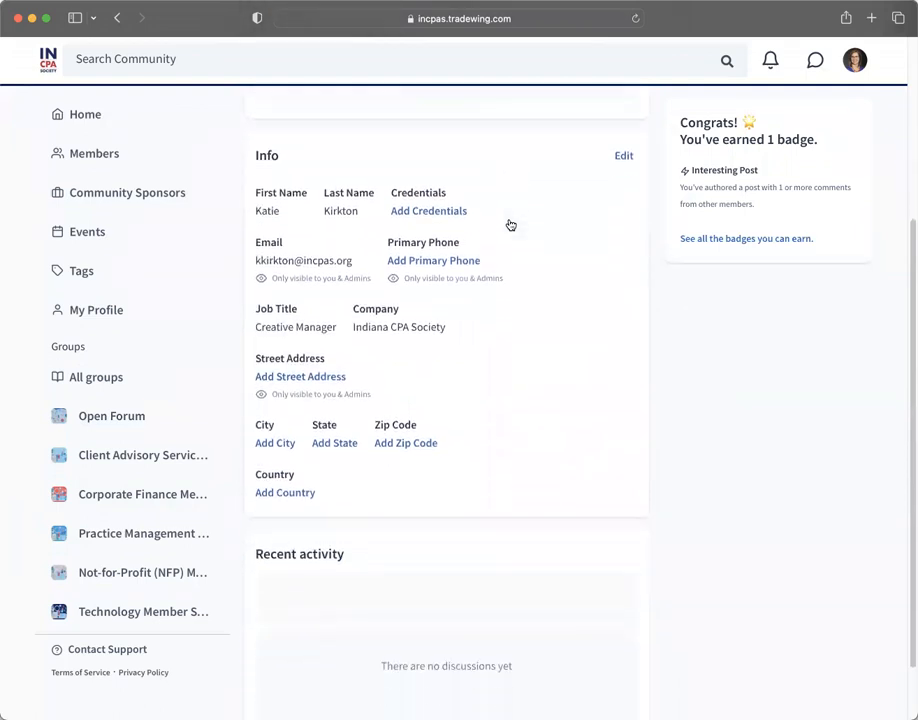
pyautogui.scroll(-3)
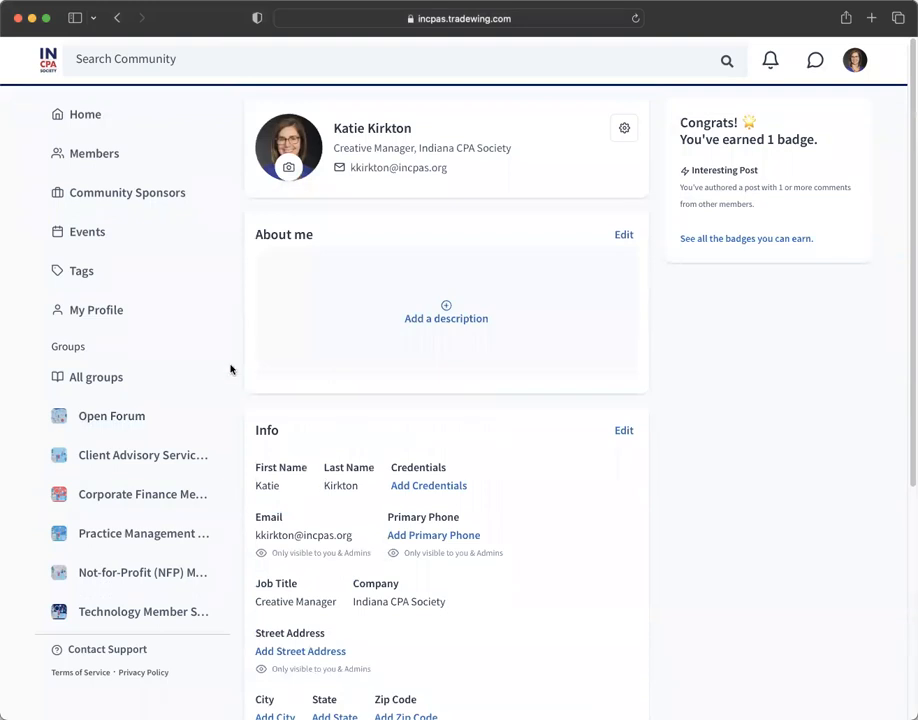
# Go back to the Home feed from the left sidebar.
pyautogui.click(85, 114)
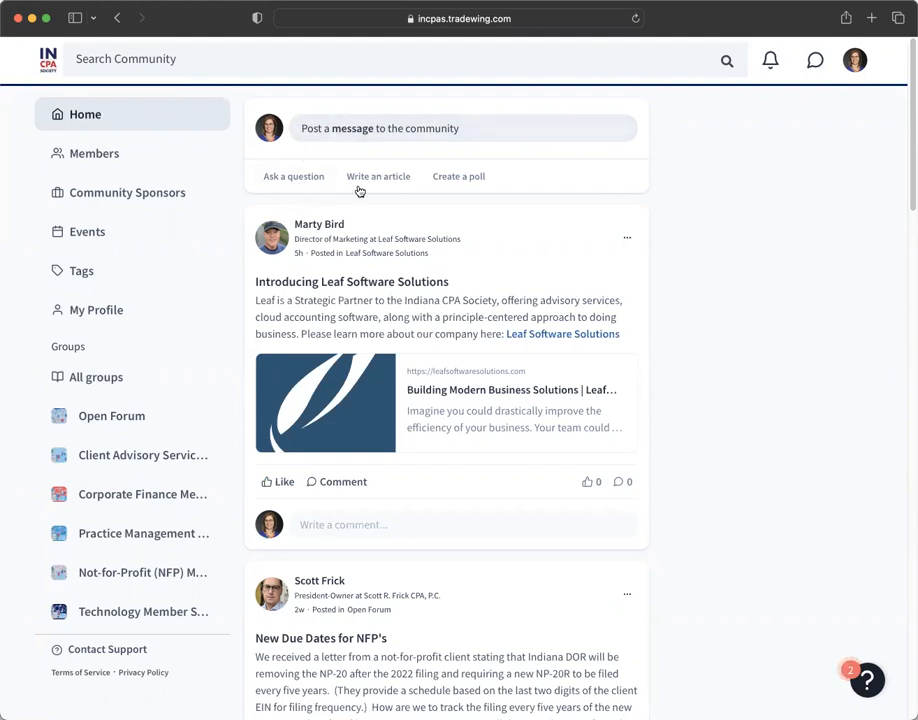
pyautogui.moveTo(360, 189)
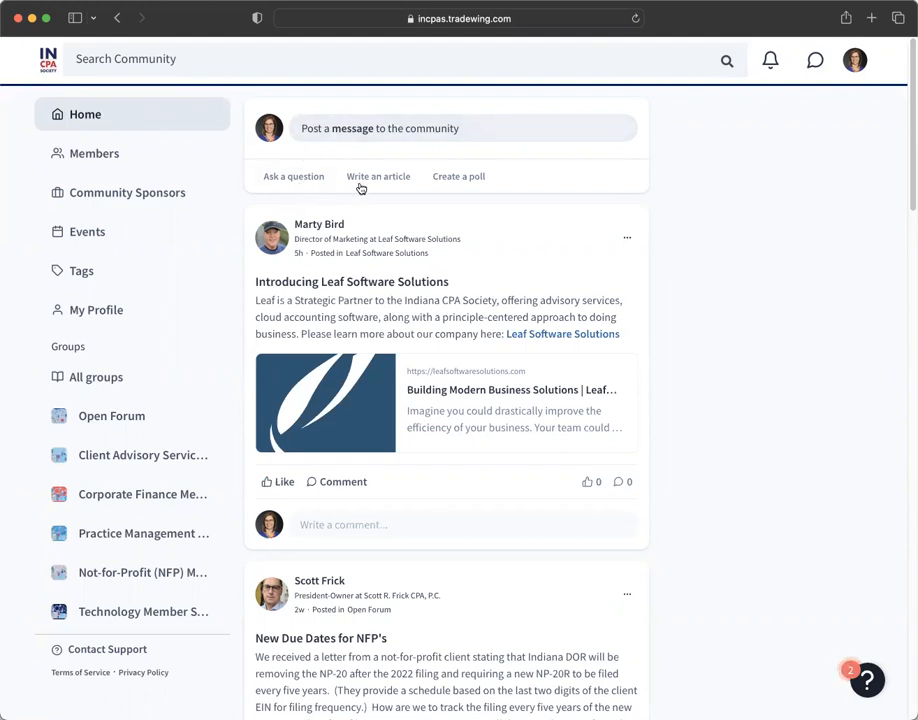
pyautogui.moveTo(430, 193)
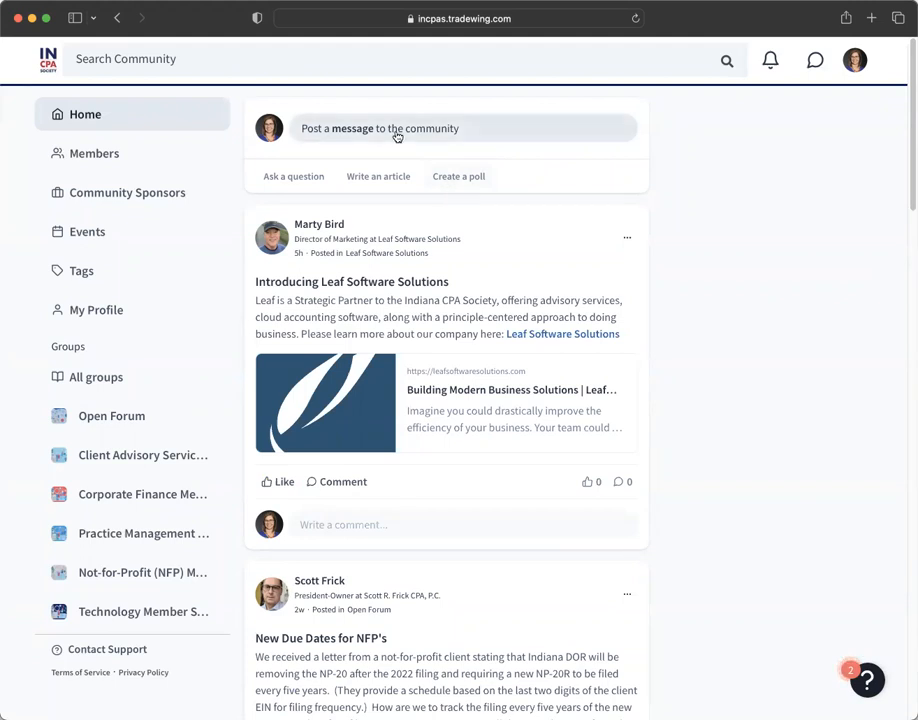
# Open the 'Post a message to the community' composer.
pyautogui.click(380, 128)
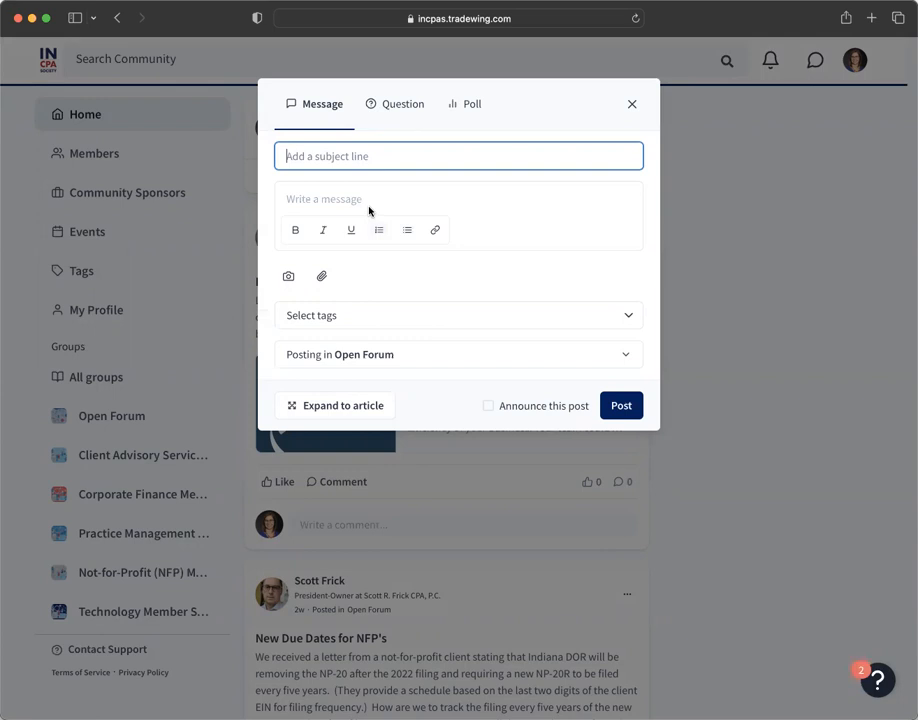
pyautogui.moveTo(356, 228)
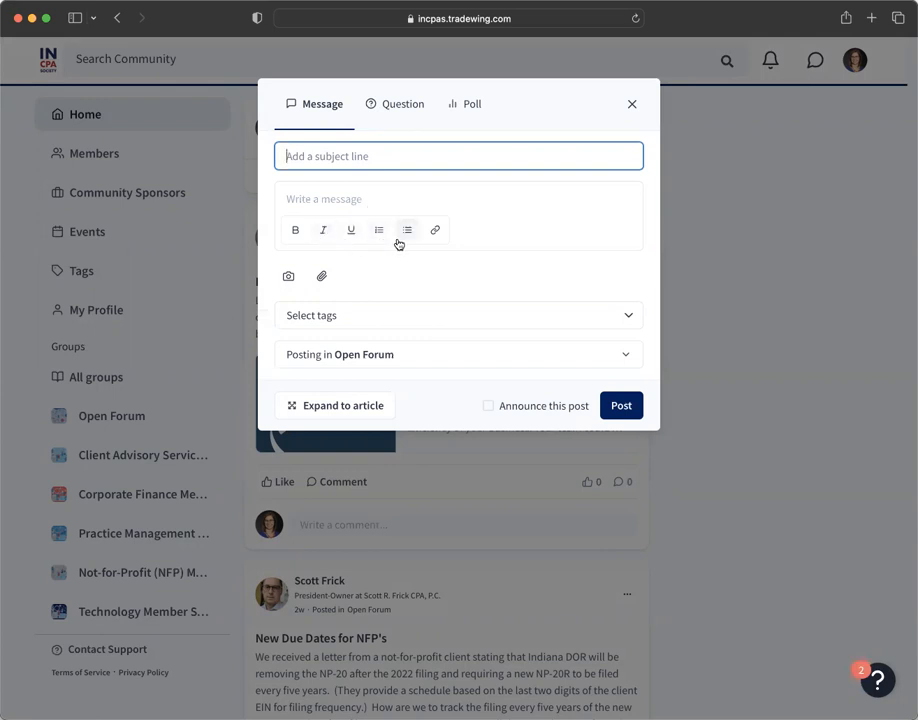
pyautogui.moveTo(435, 231)
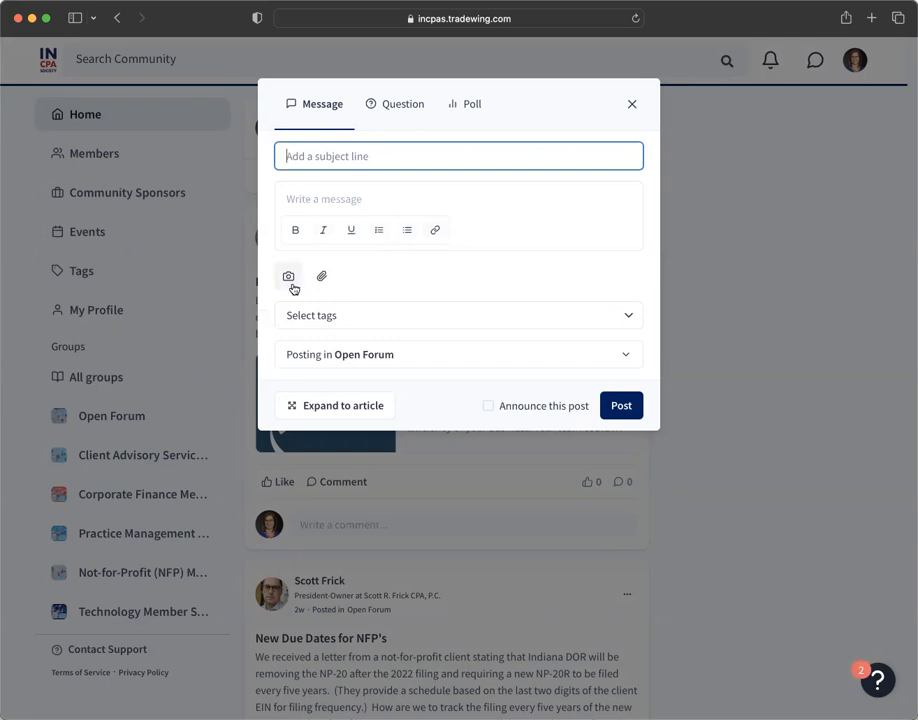
pyautogui.moveTo(322, 277)
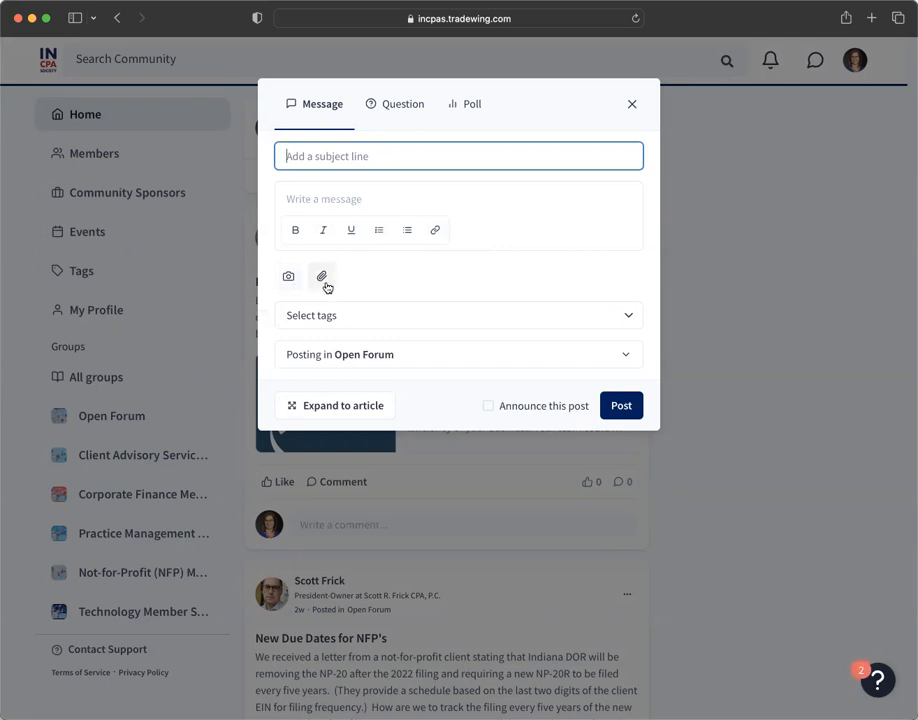
pyautogui.moveTo(321, 321)
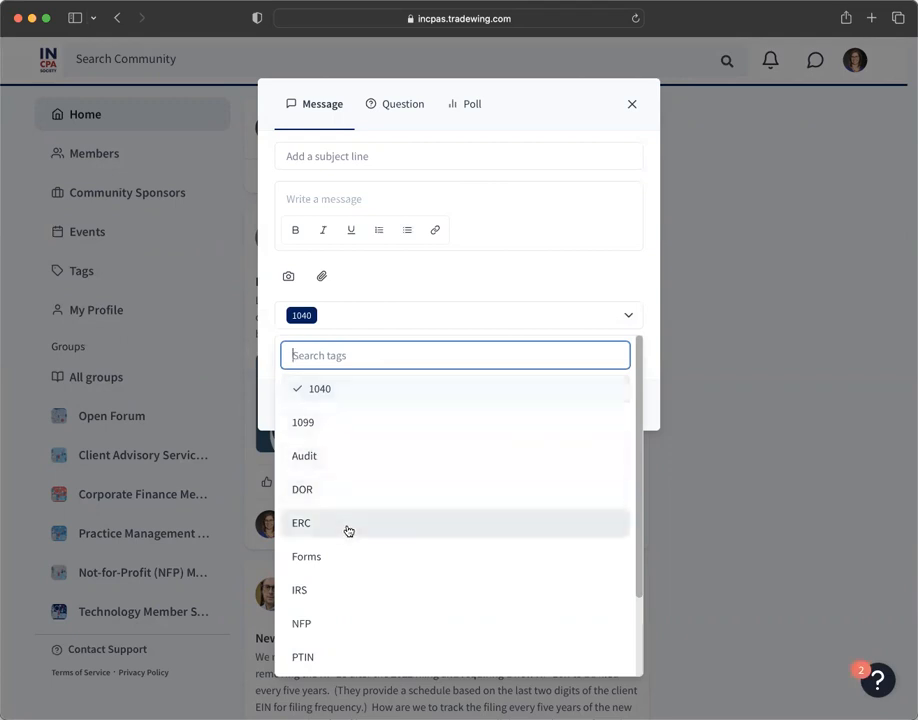
# Add the ERC tag to the draft post alongside 1040.
pyautogui.click(301, 522)
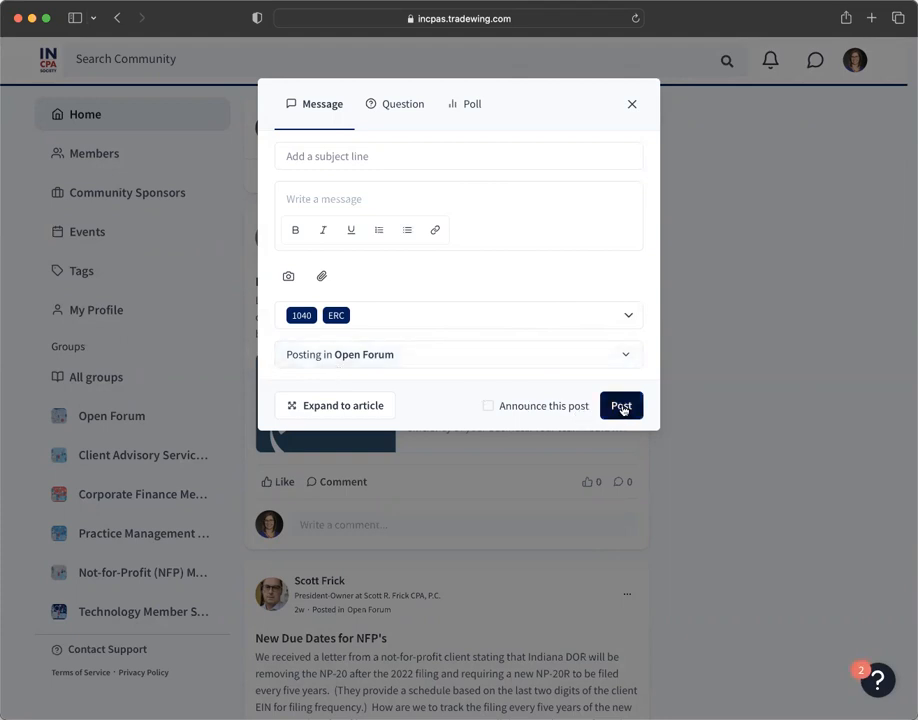
pyautogui.moveTo(622, 415)
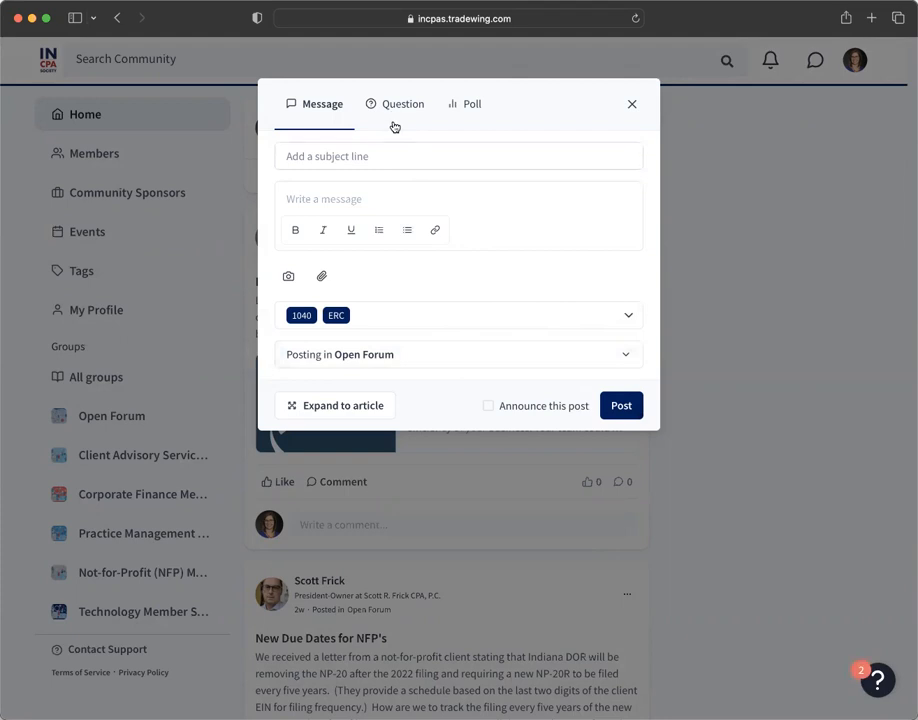
# Try Question, then Poll mode, entering 'test' as a response, and discard the composer.
pyautogui.click(402, 103)
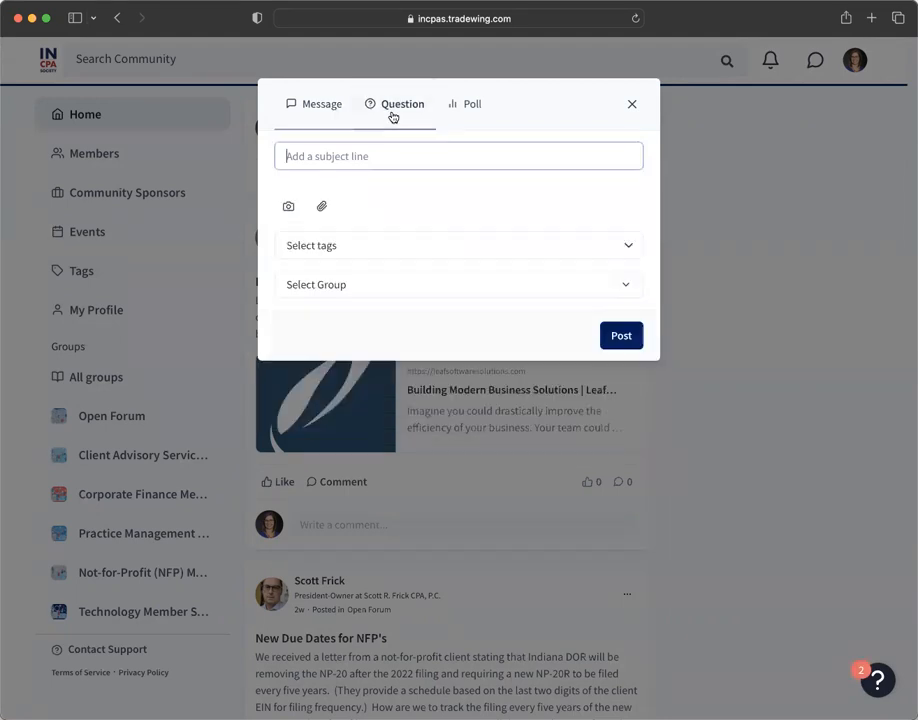
pyautogui.click(471, 103)
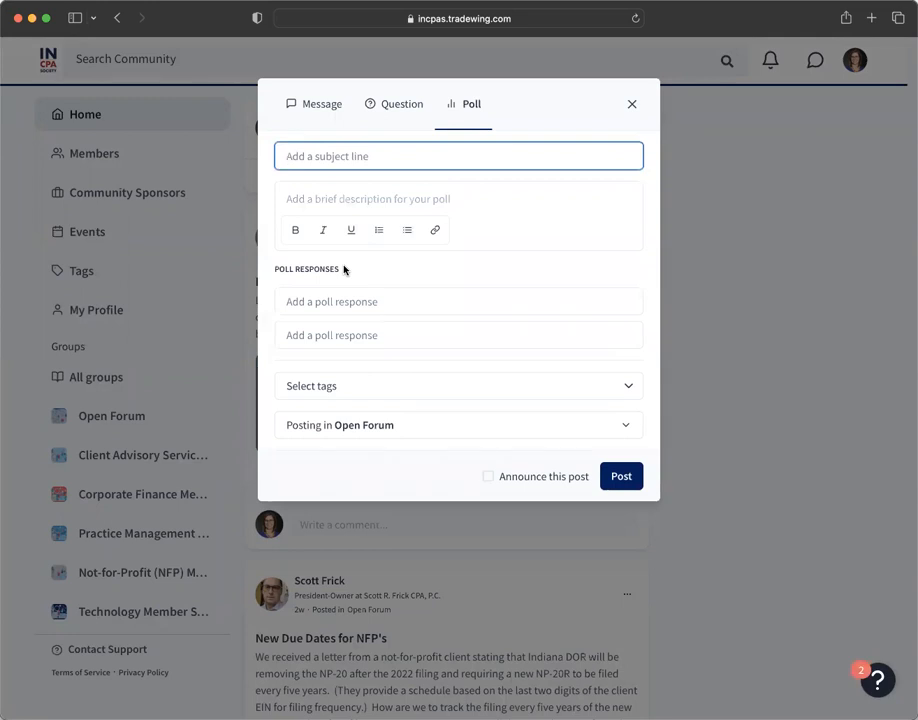
pyautogui.click(457, 301)
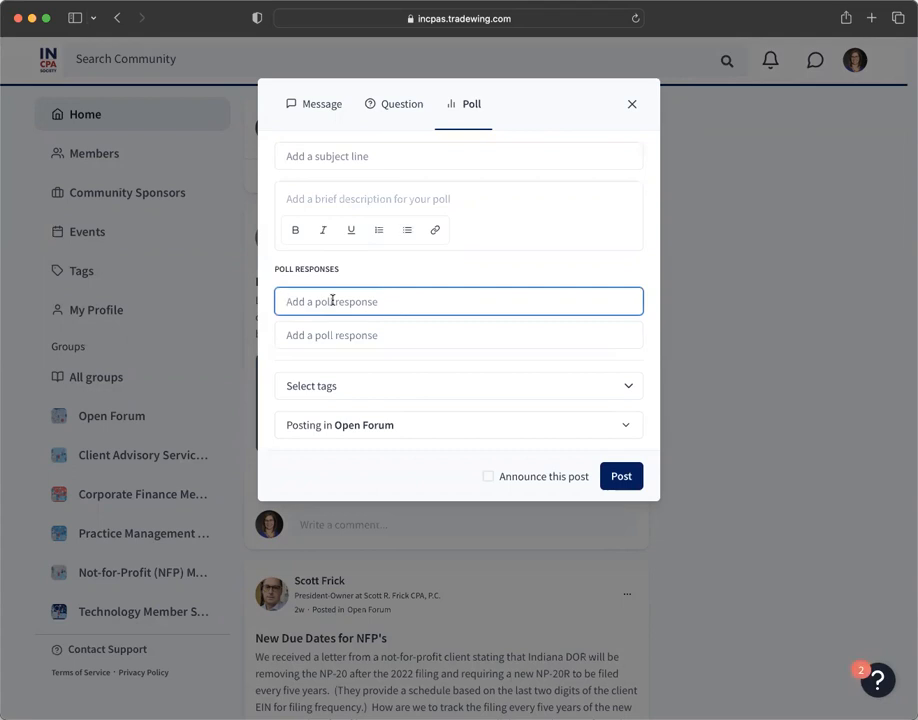
pyautogui.write('t')
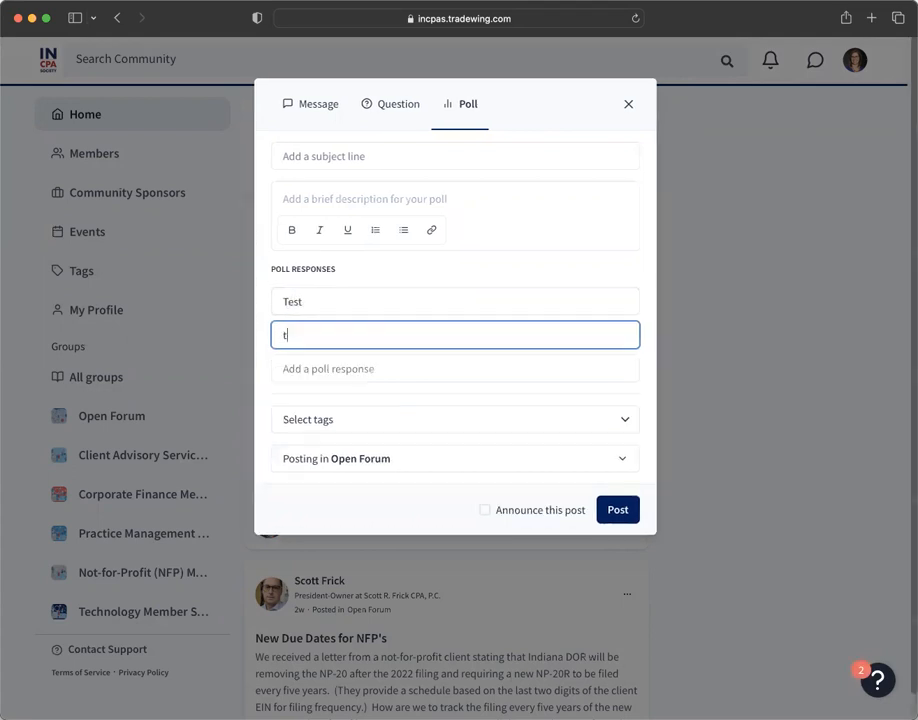
pyautogui.write('est')
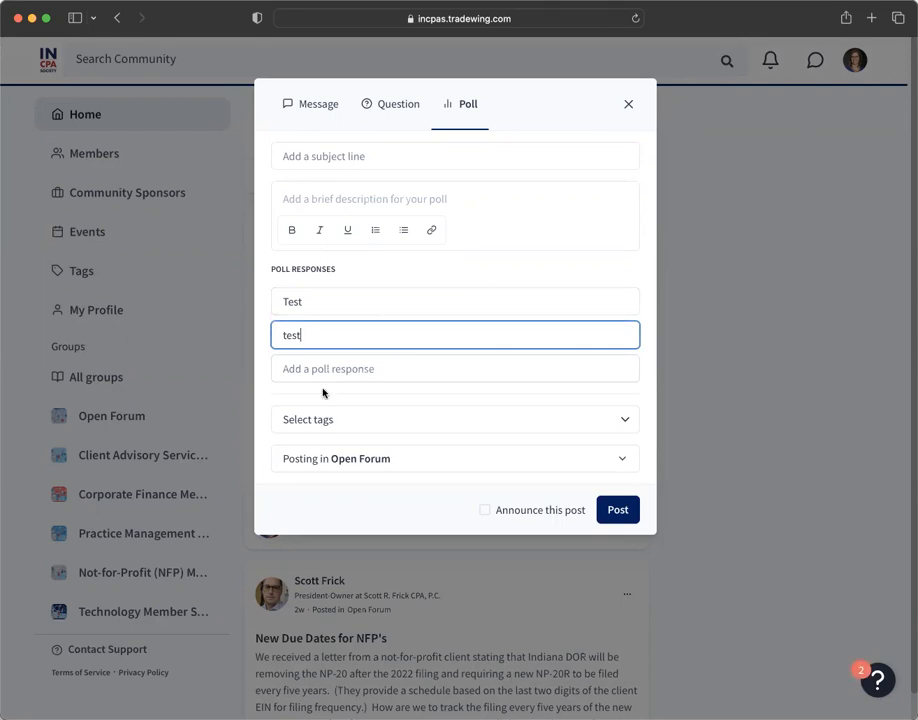
pyautogui.moveTo(383, 466)
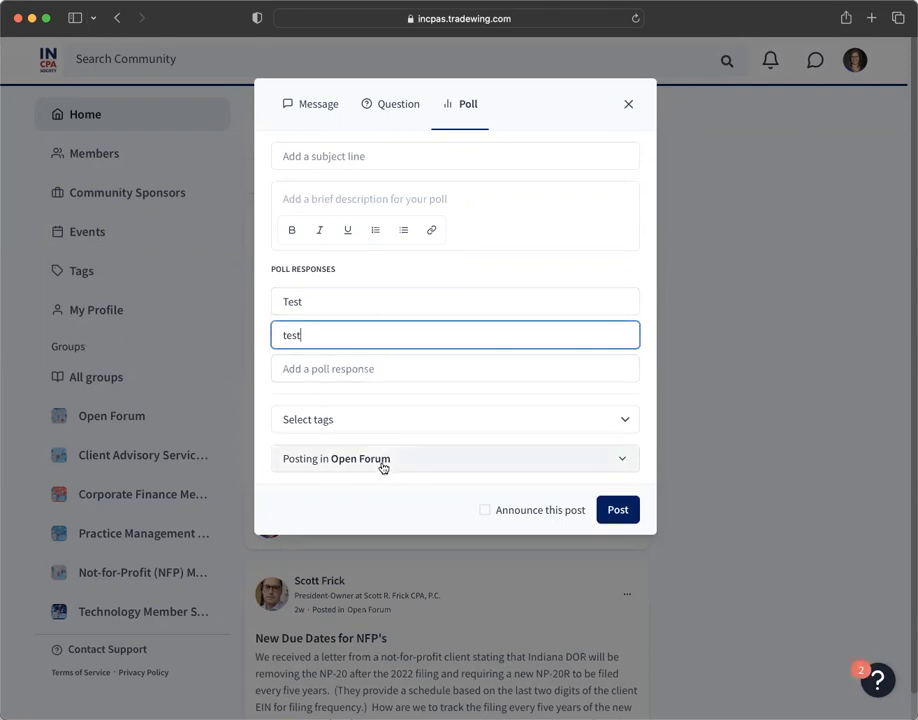
pyautogui.moveTo(383, 471)
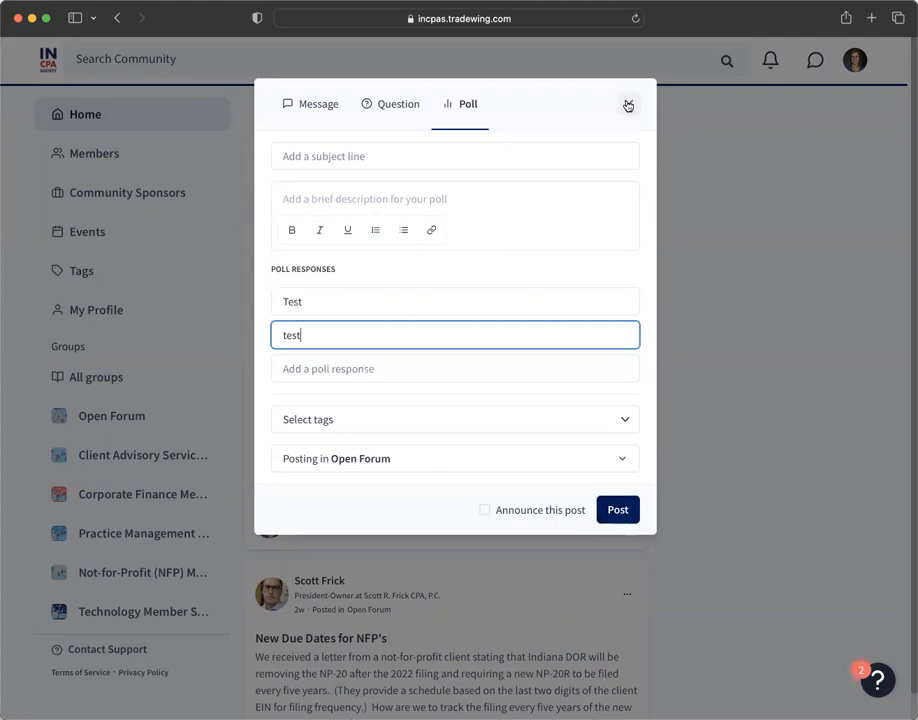
pyautogui.click(629, 105)
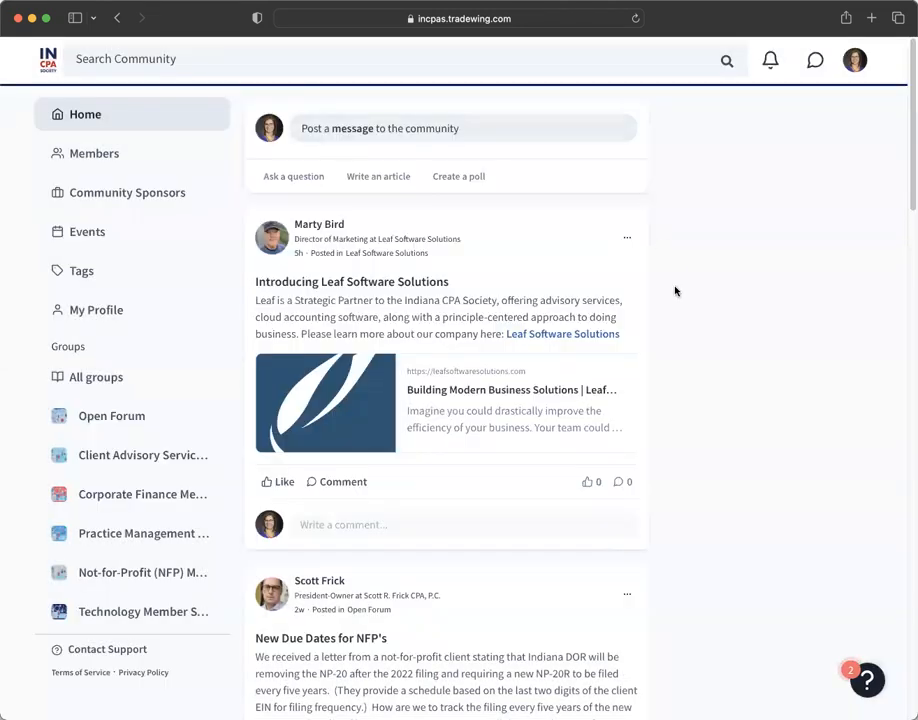
pyautogui.scroll(-3)
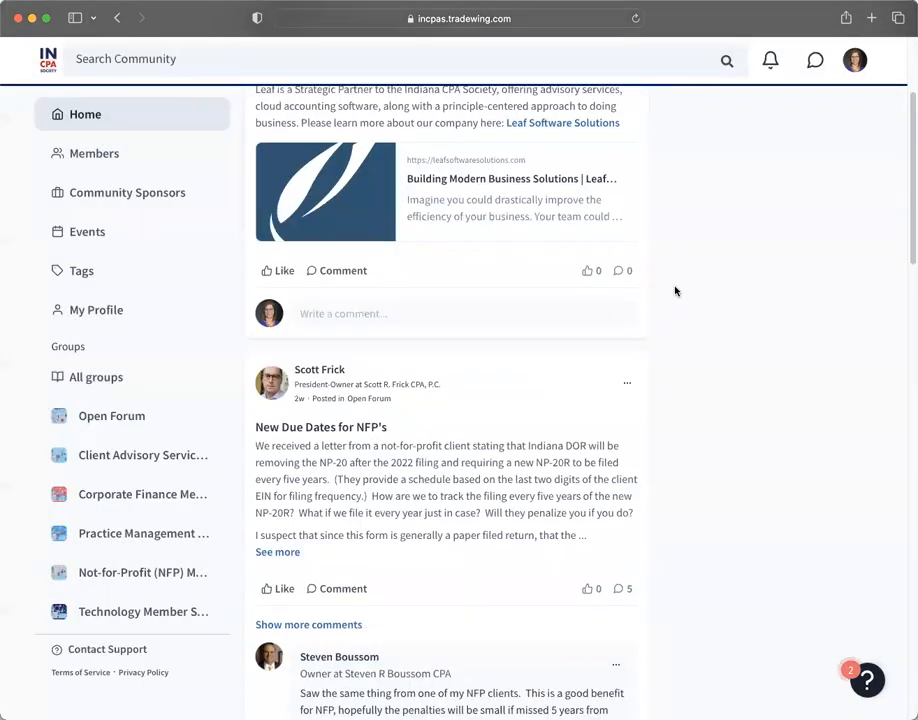
pyautogui.scroll(-3)
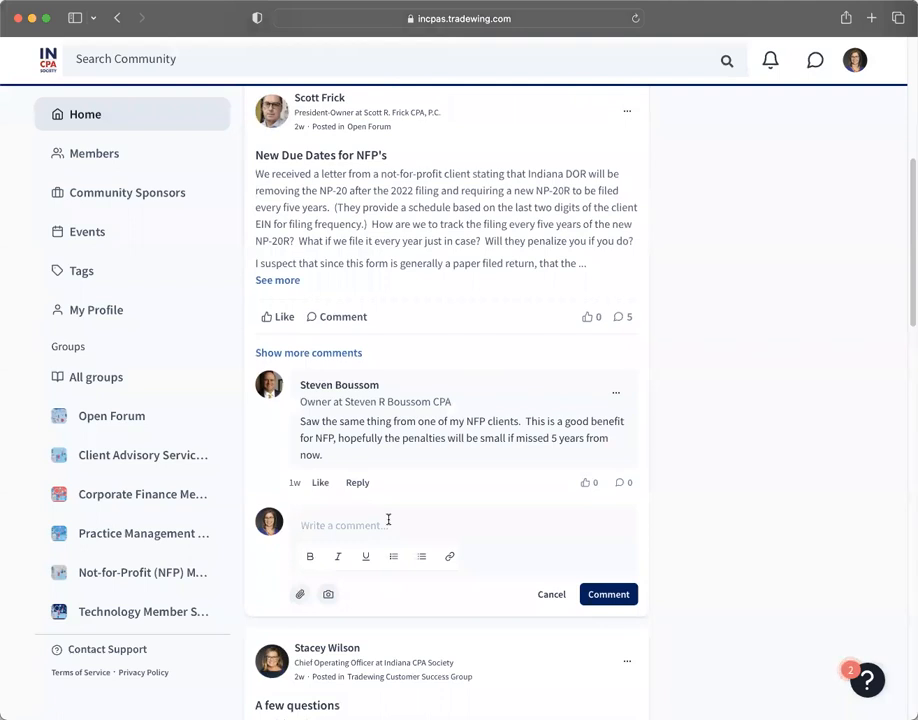
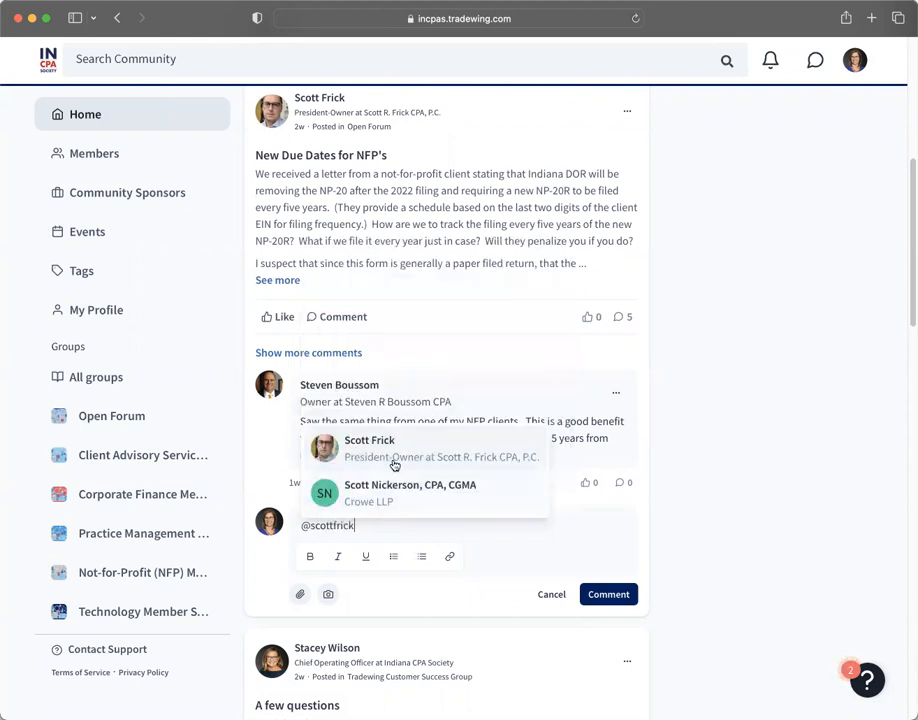
pyautogui.click(370, 448)
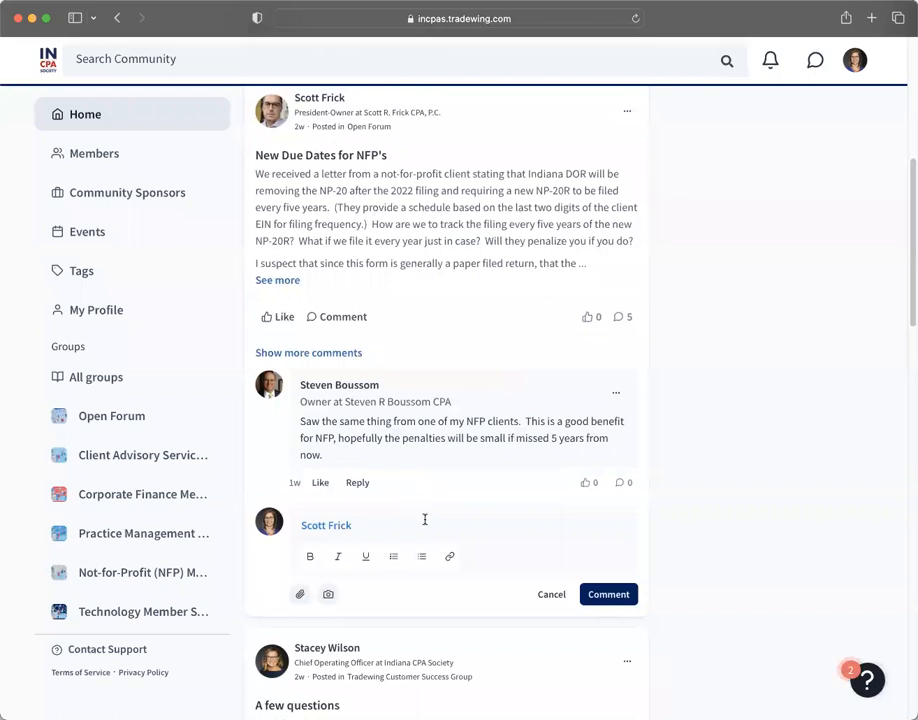
pyautogui.write('thanks!')
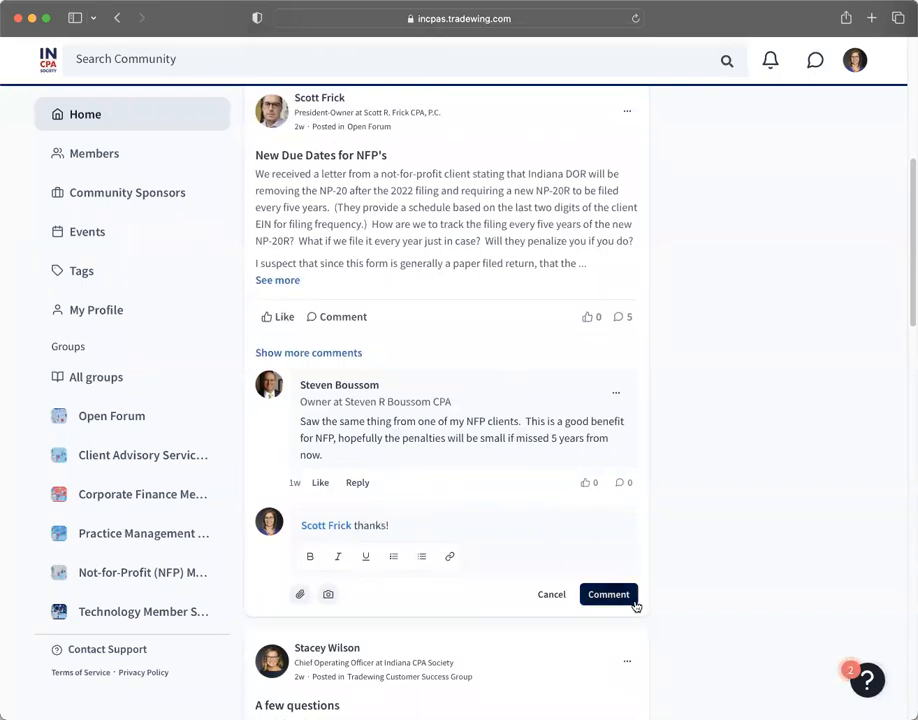
pyautogui.moveTo(789, 365)
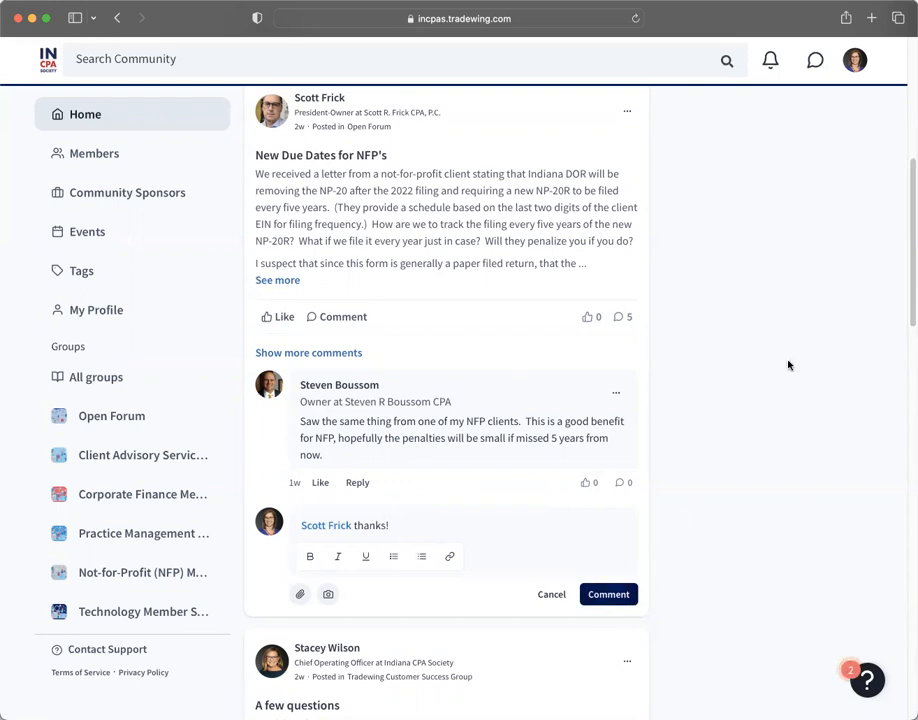
pyautogui.moveTo(854, 228)
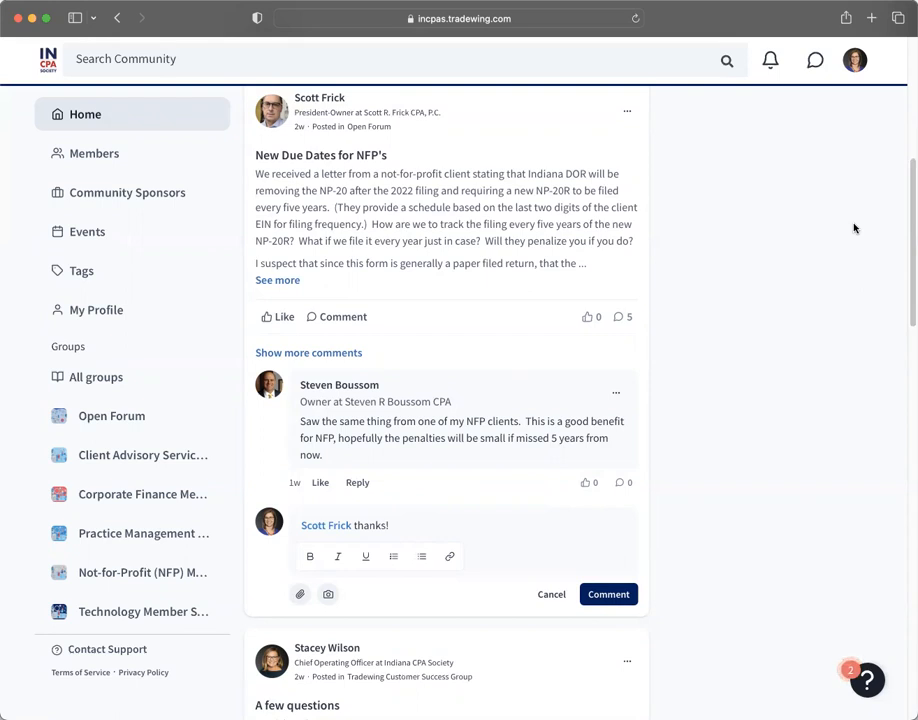
pyautogui.moveTo(855, 65)
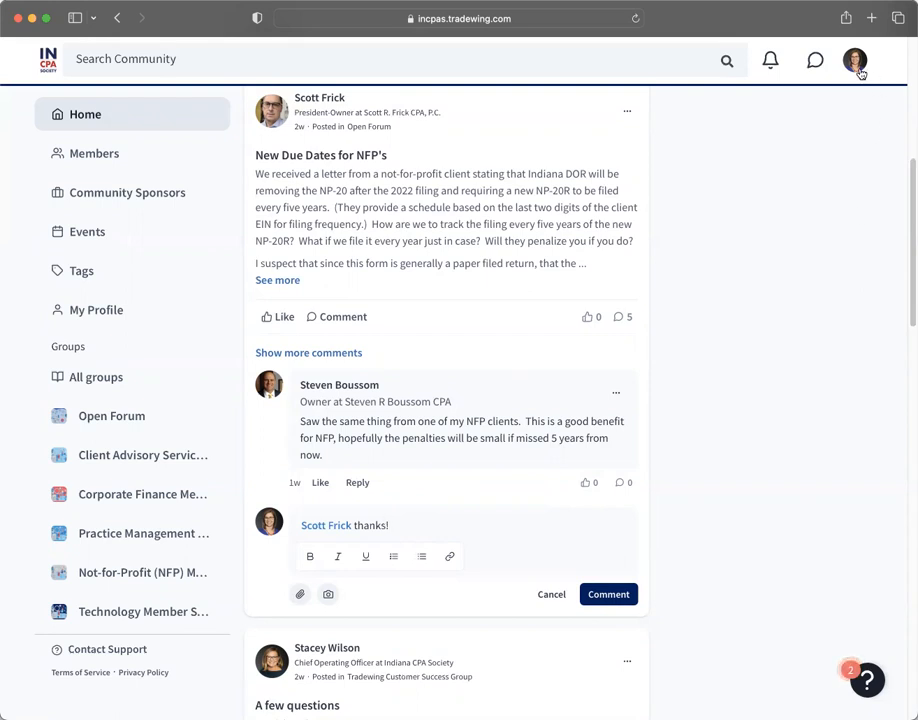
pyautogui.click(855, 61)
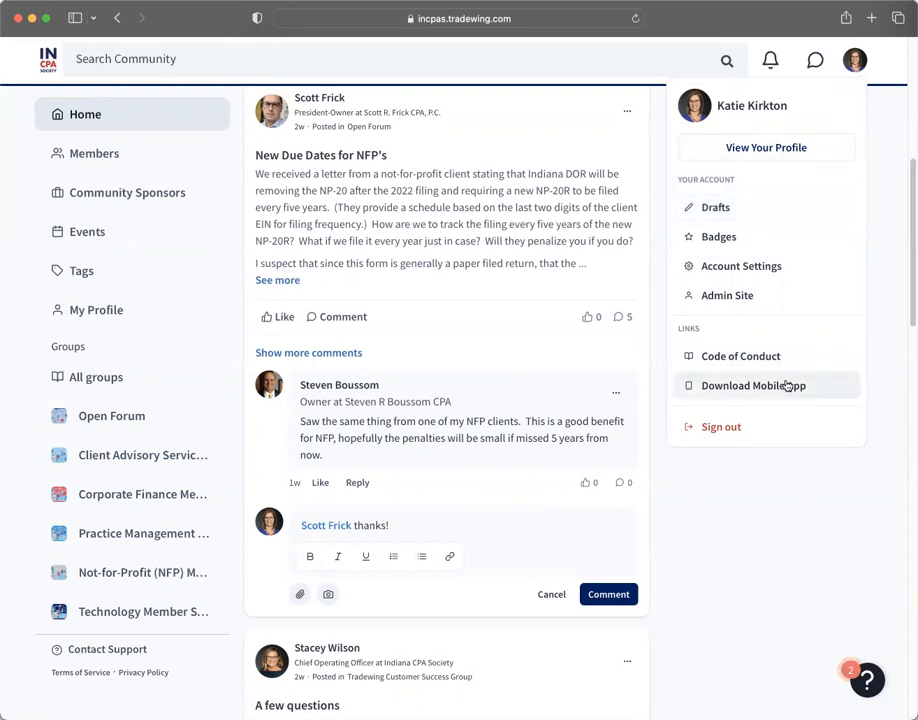
pyautogui.click(753, 385)
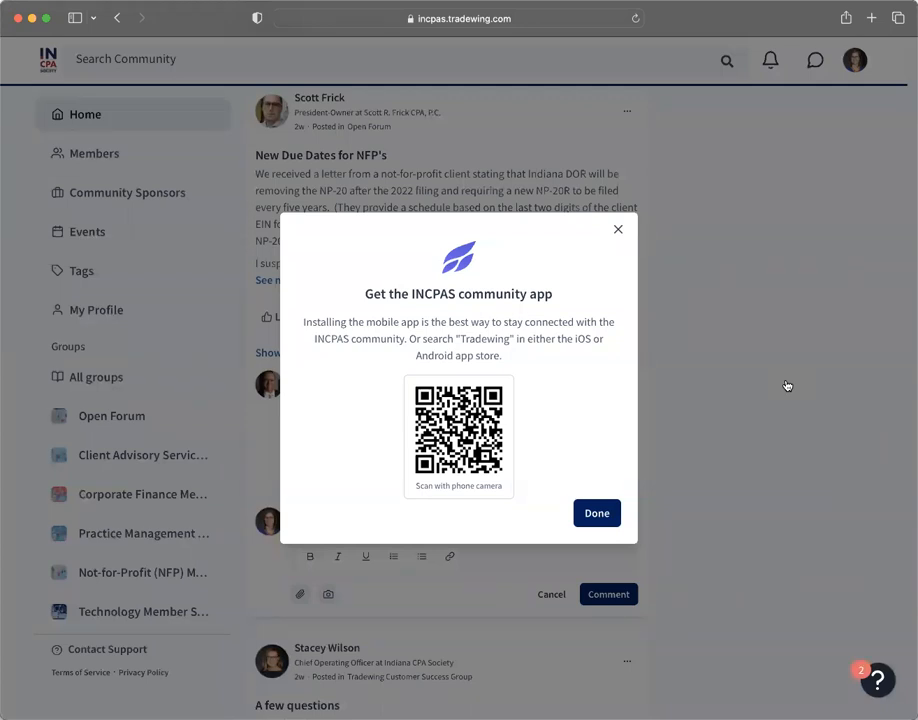
pyautogui.moveTo(613, 428)
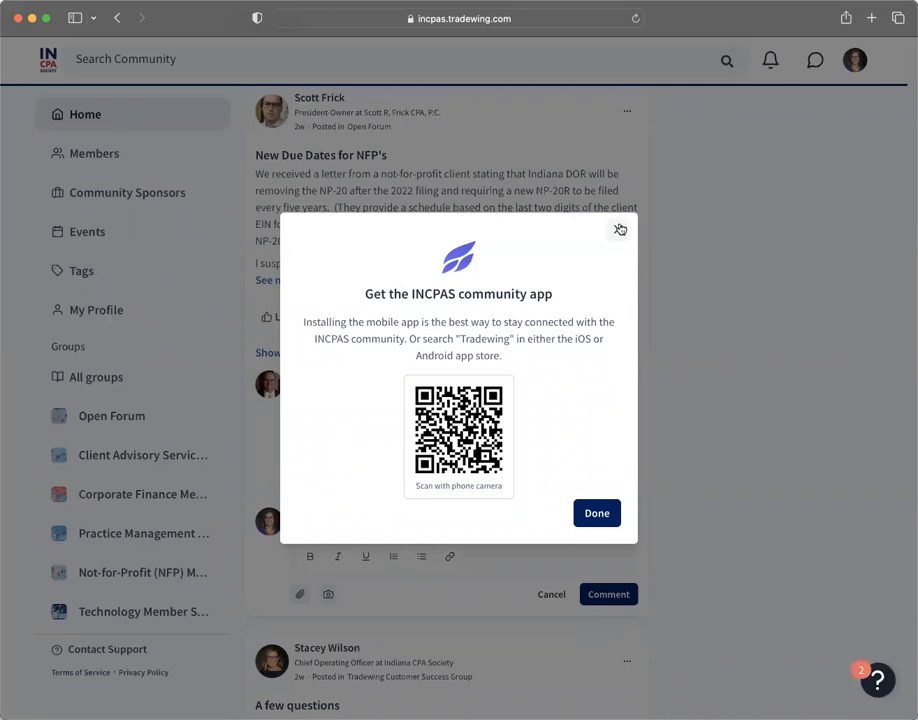
pyautogui.click(596, 512)
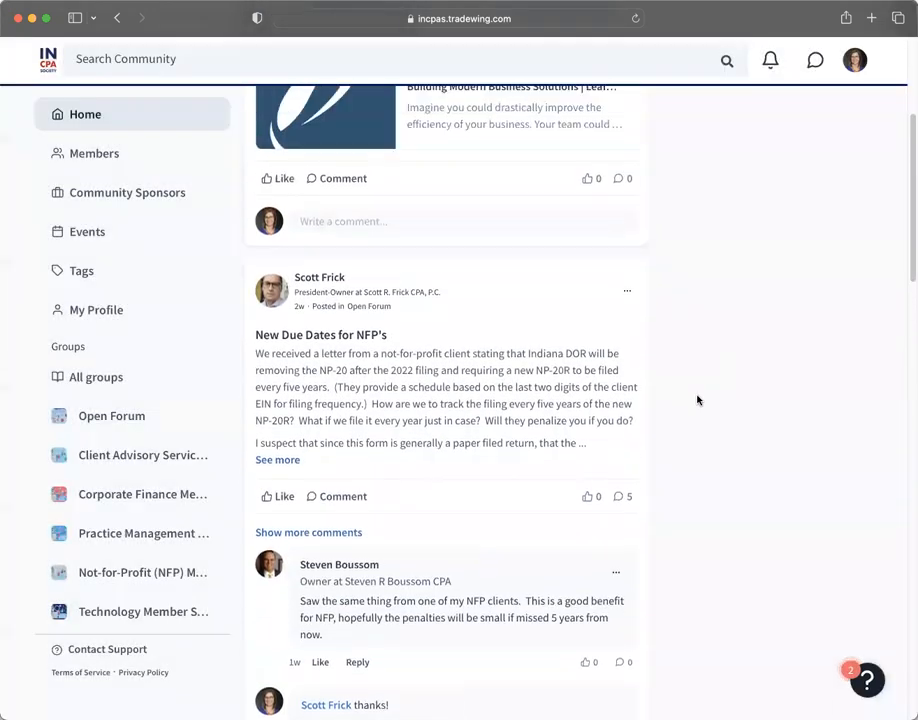